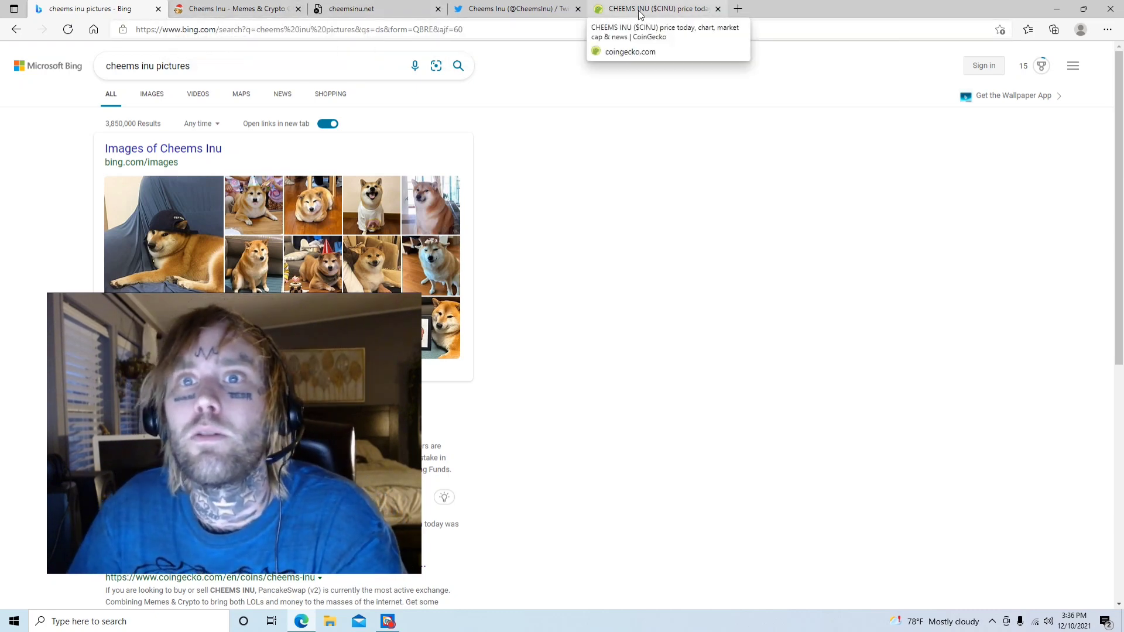
- Review CoinGecko's CHEEMS INU ($CINU) price, supply, chart and market stats, then go to its Twitter
left_click(647, 9)
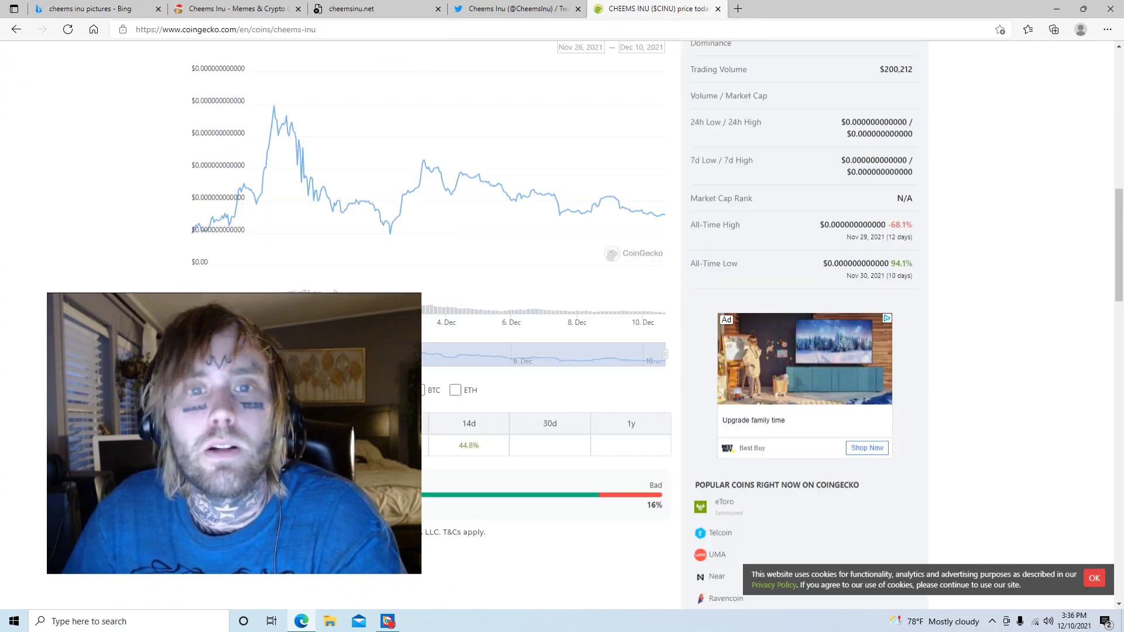
scroll("up", 3)
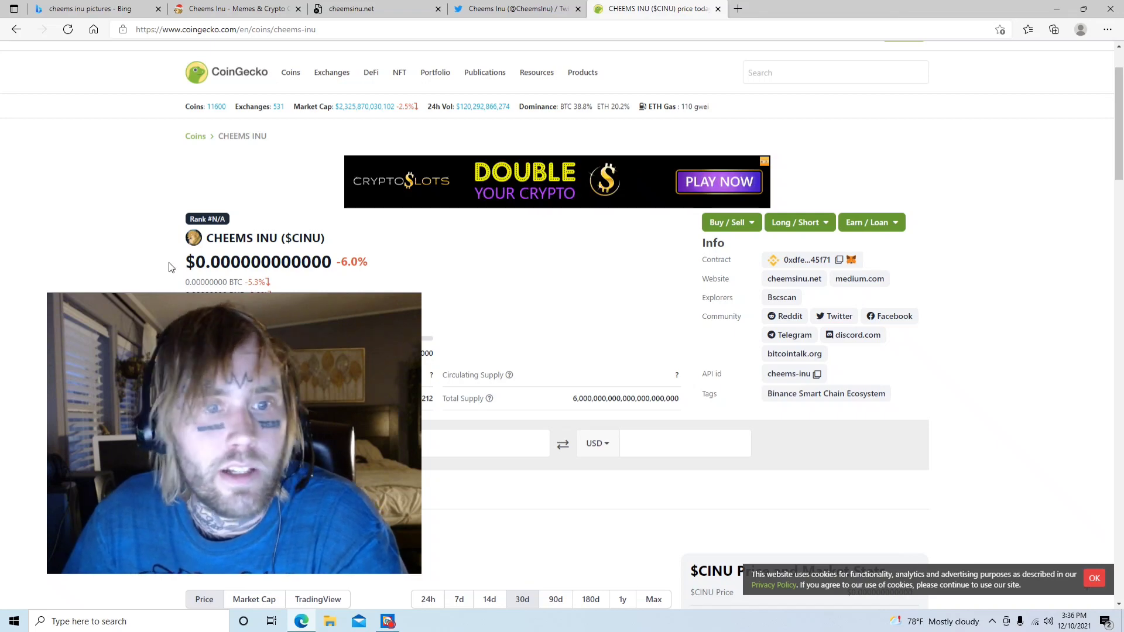
scroll("down", 3)
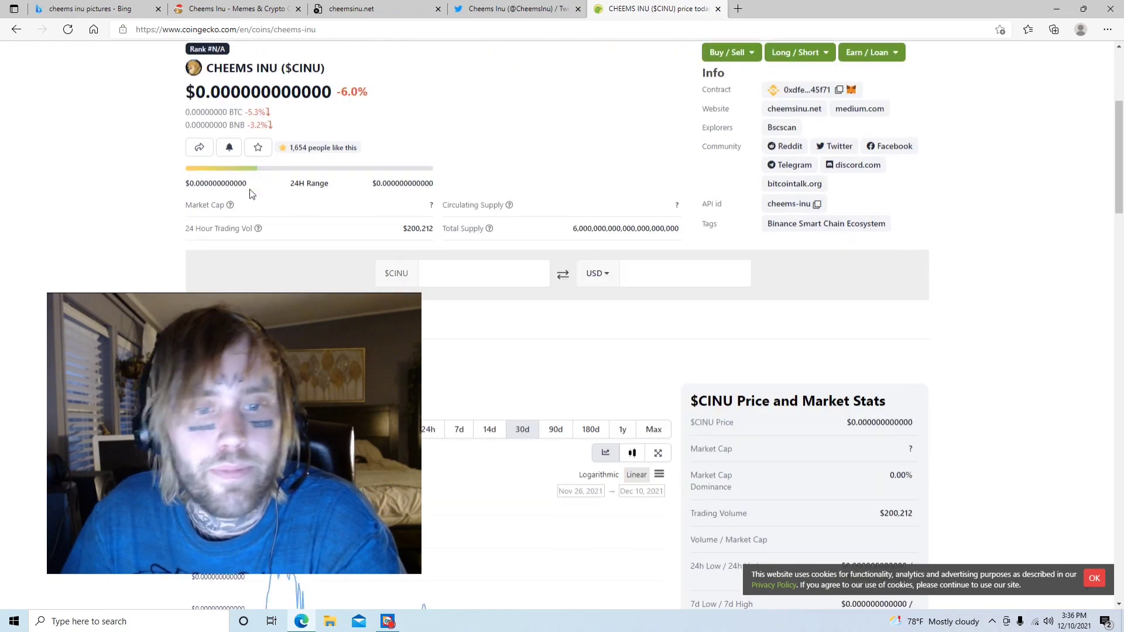
scroll("down", 3)
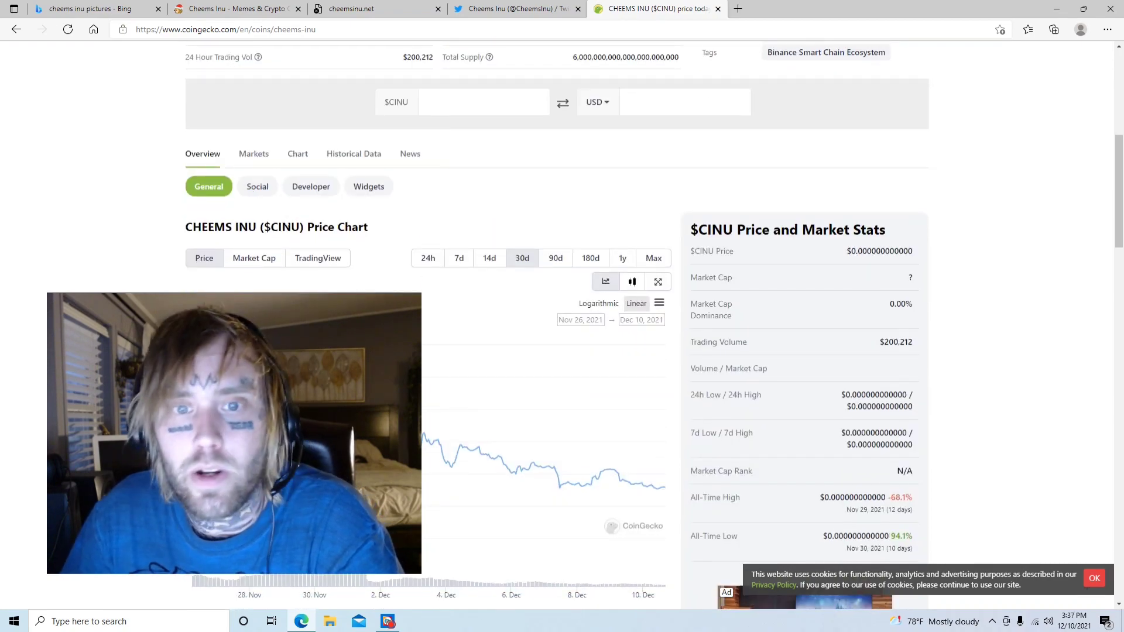
scroll("down", 3)
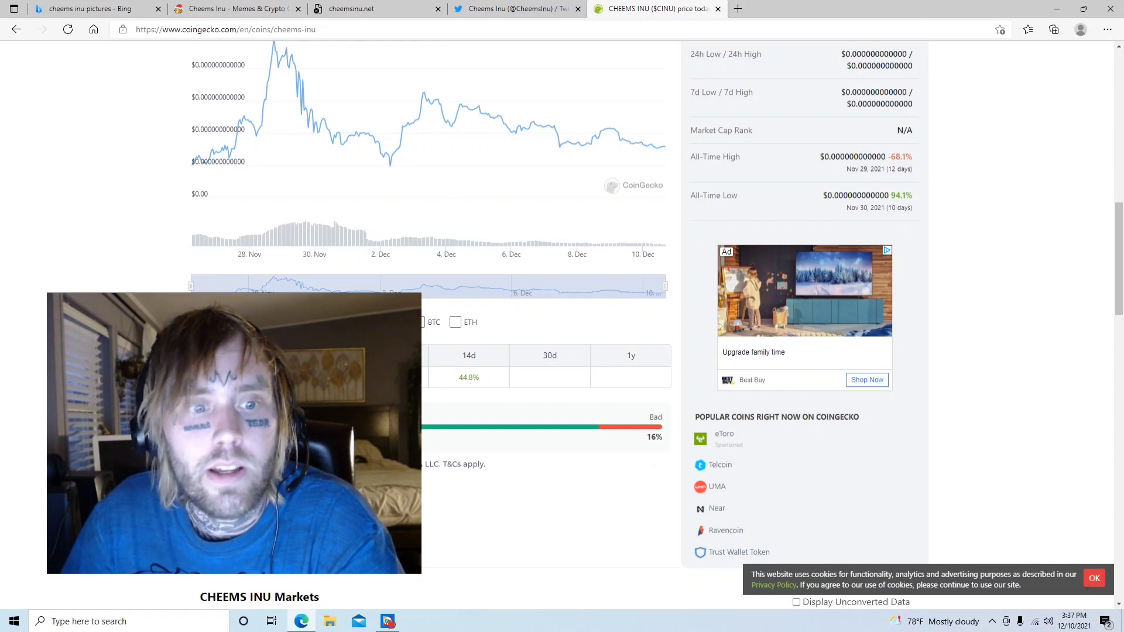
scroll("down", 3)
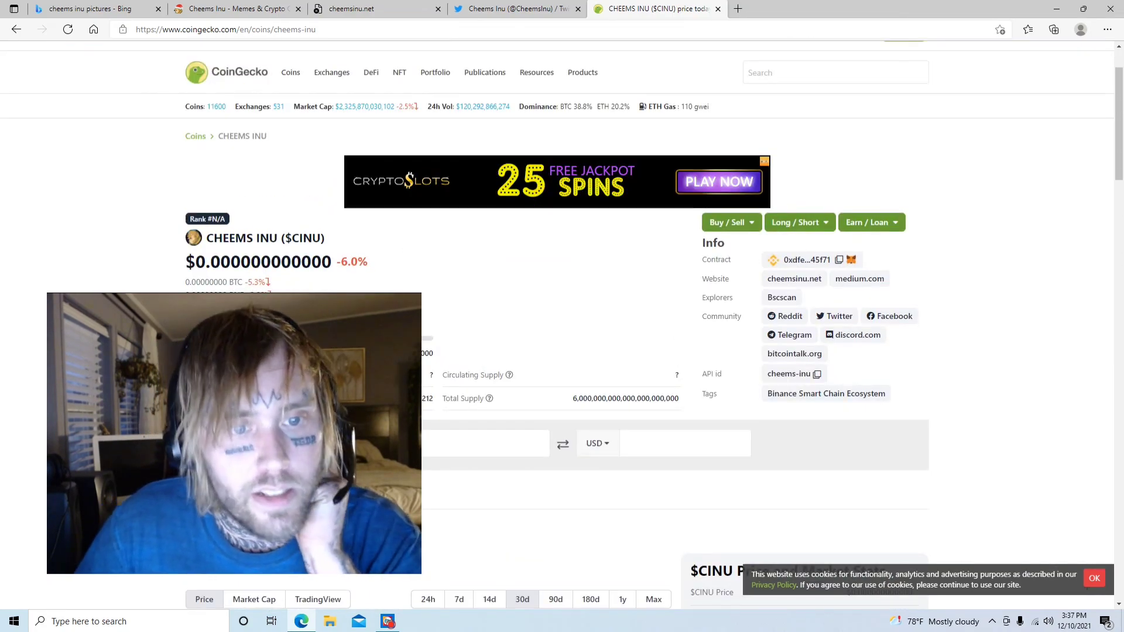
scroll("down", 3)
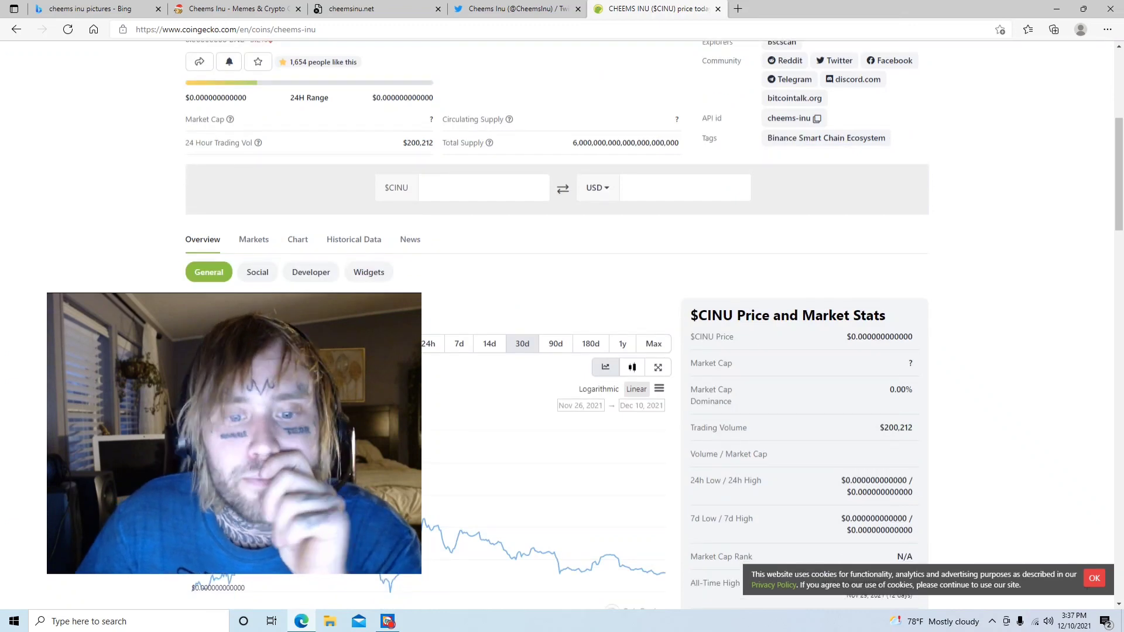
scroll("down", 3)
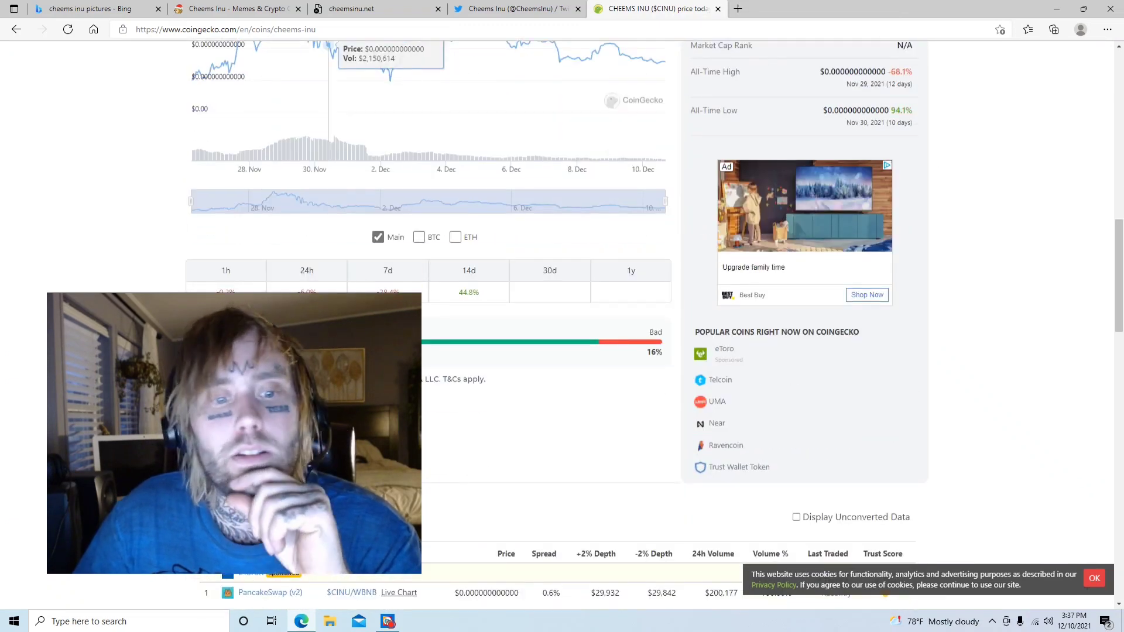
left_click(515, 9)
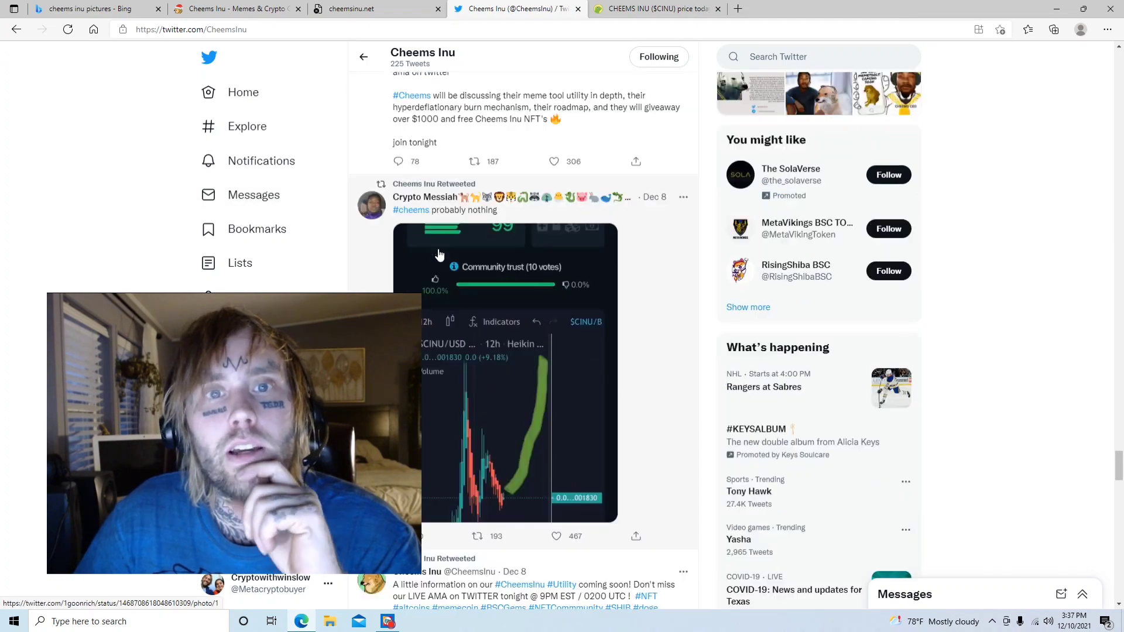
scroll("down", 3)
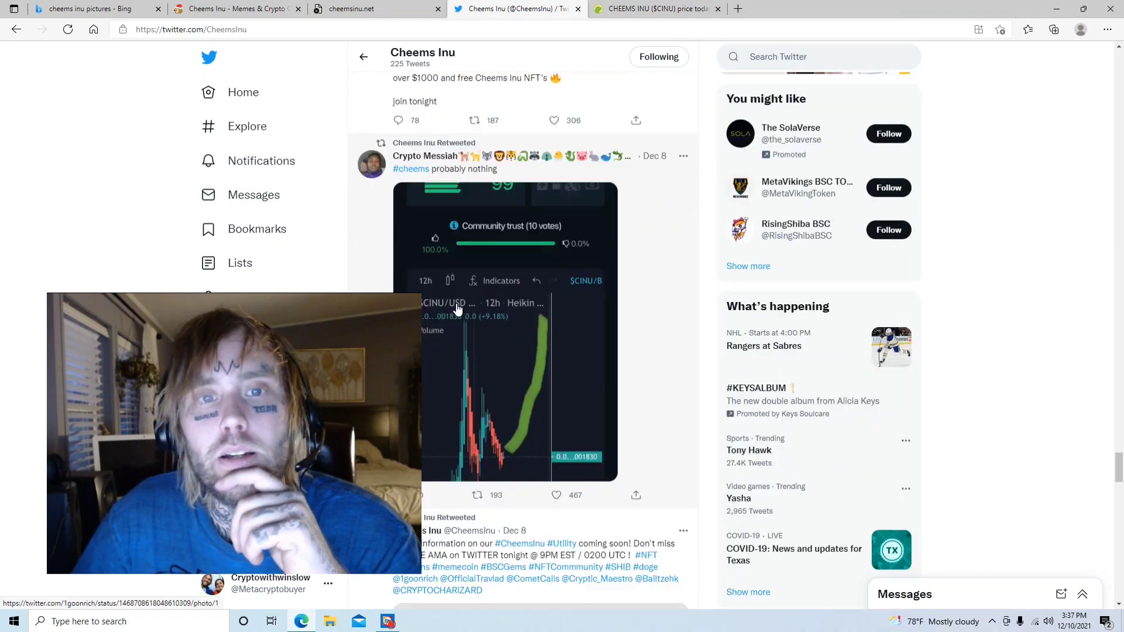
scroll("down", 3)
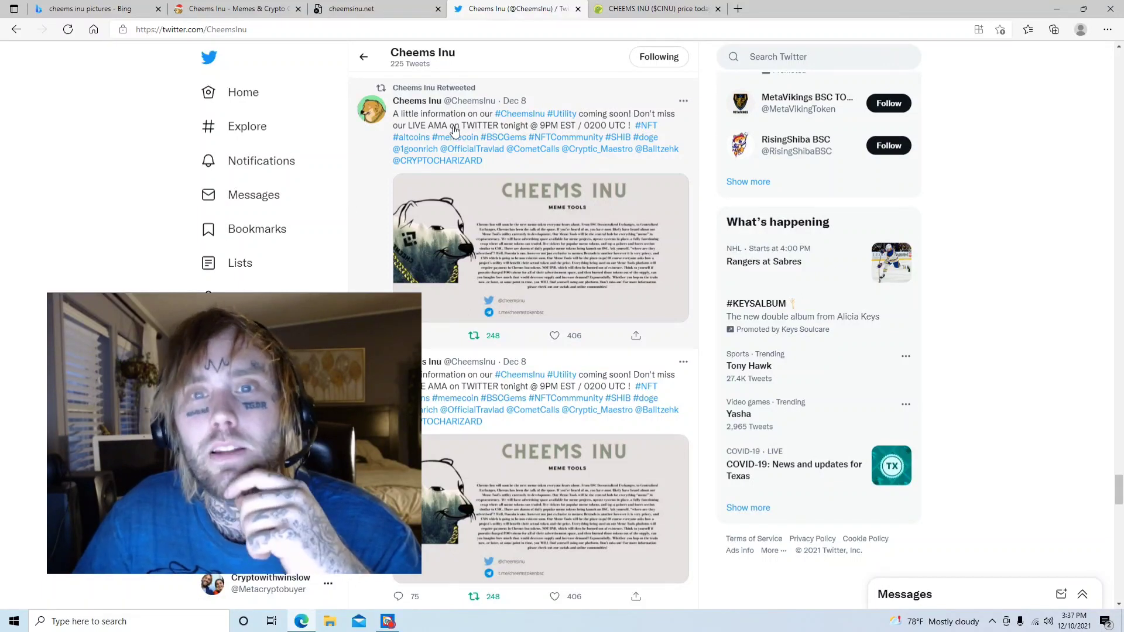
mouse_move(507, 217)
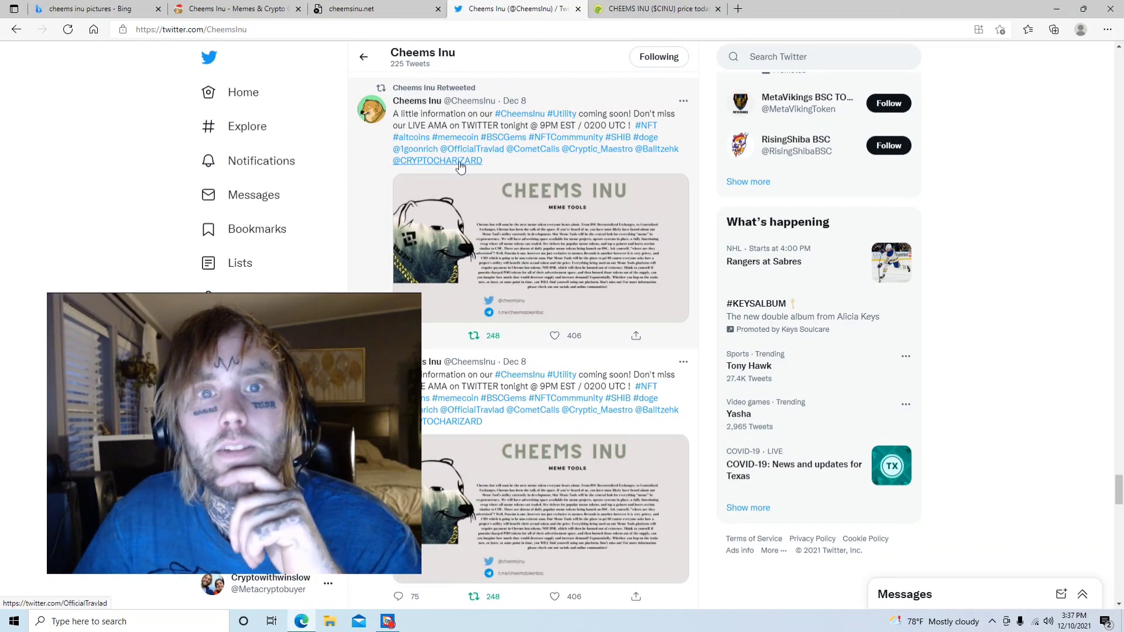
scroll("down", 3)
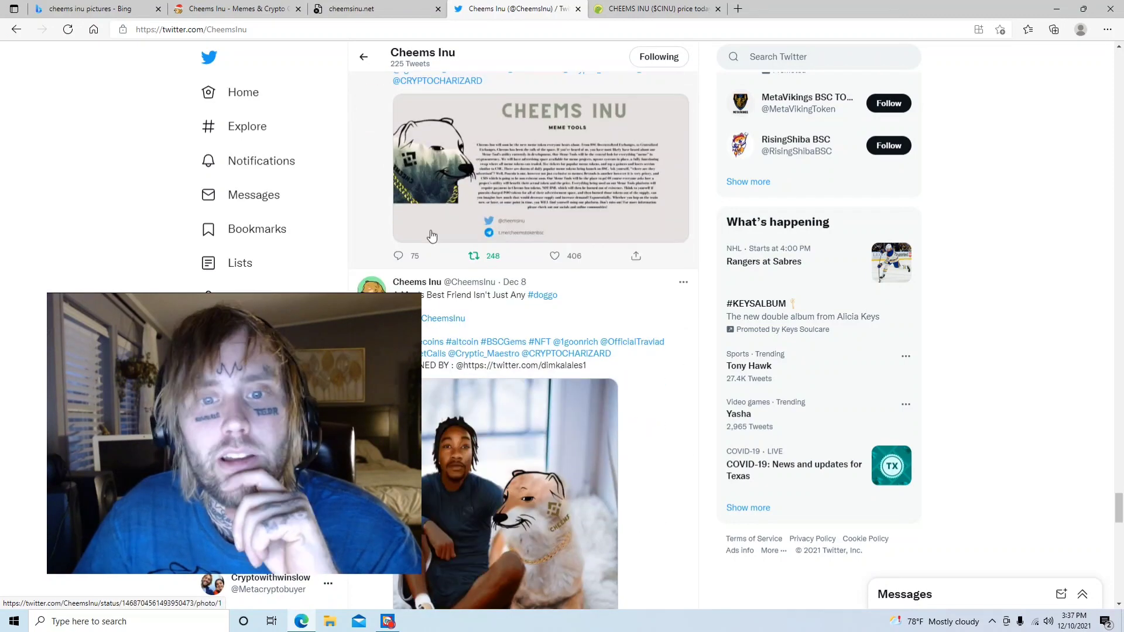
scroll("down", 3)
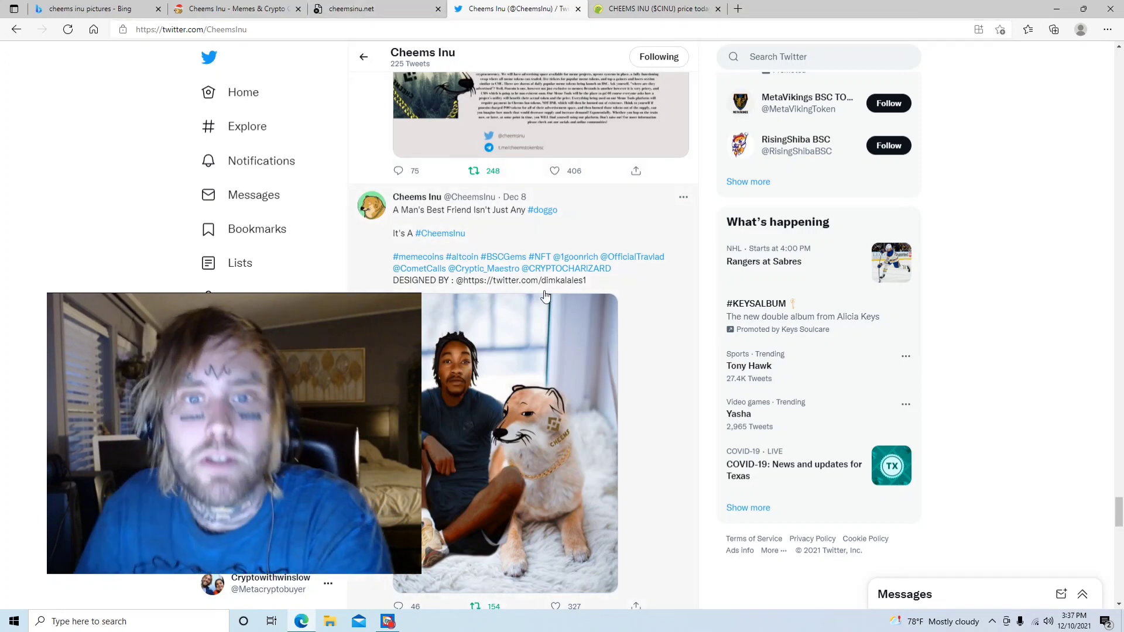
scroll("down", 3)
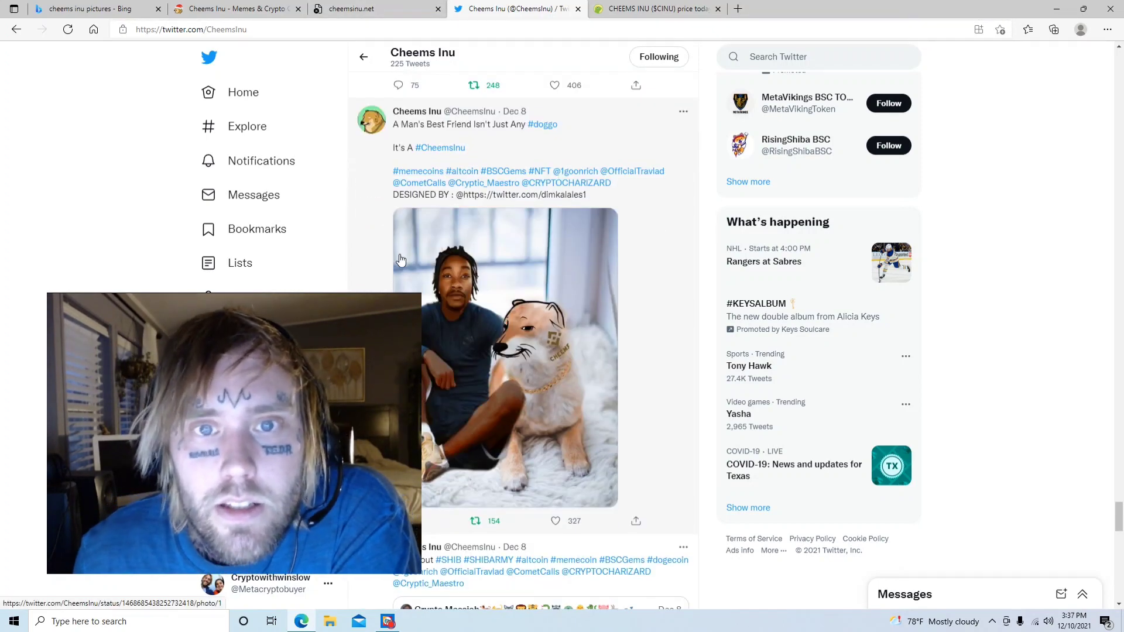
scroll("down", 3)
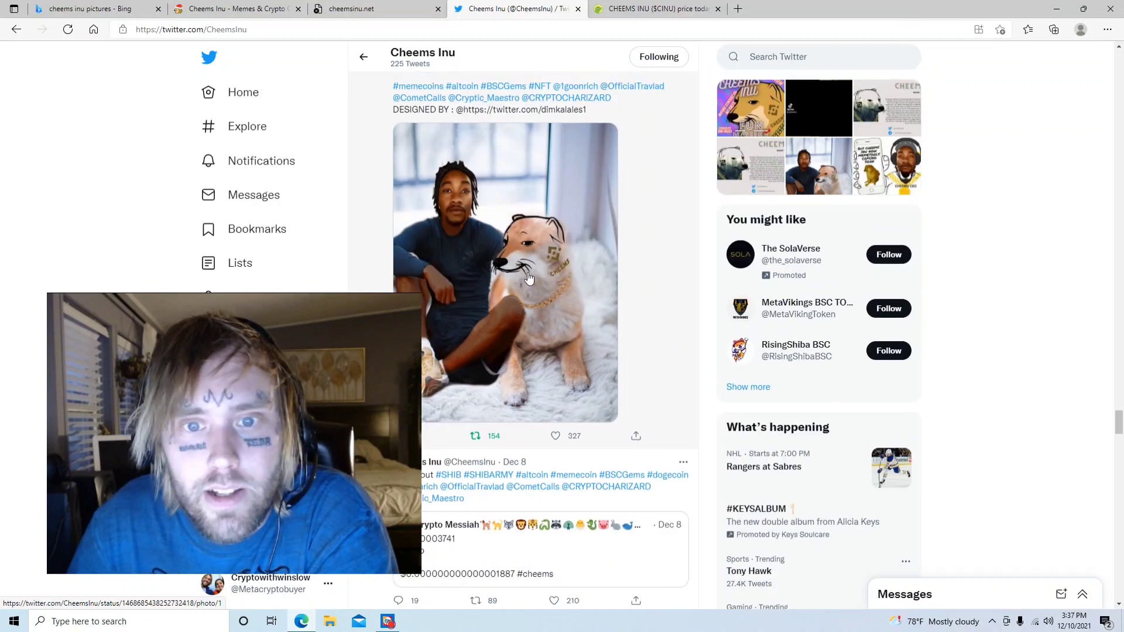
scroll("down", 3)
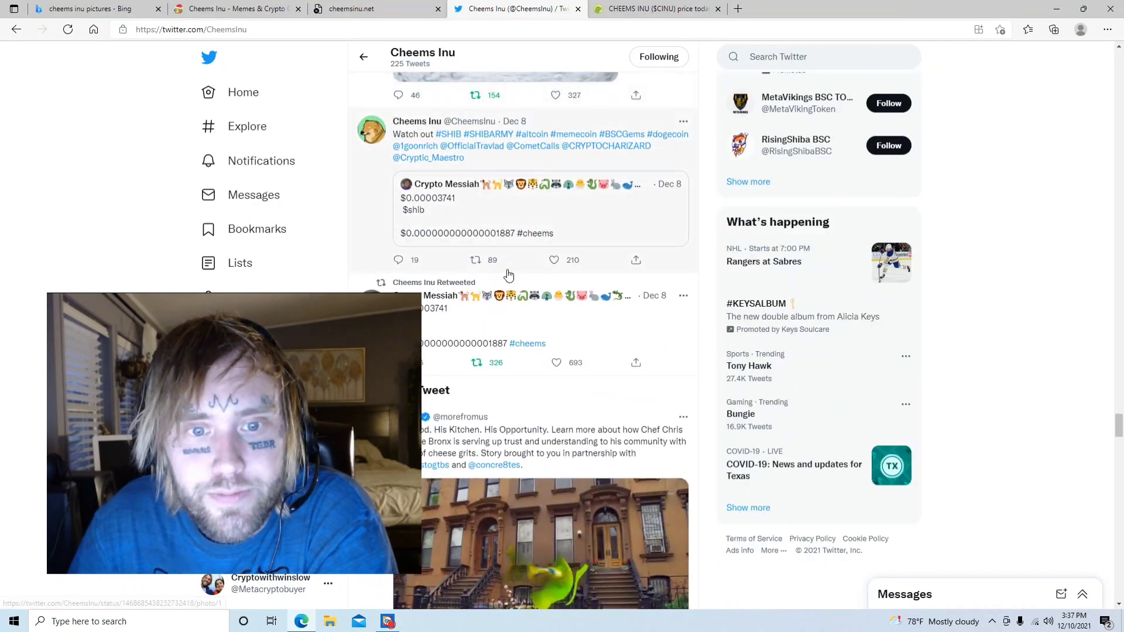
scroll("down", 3)
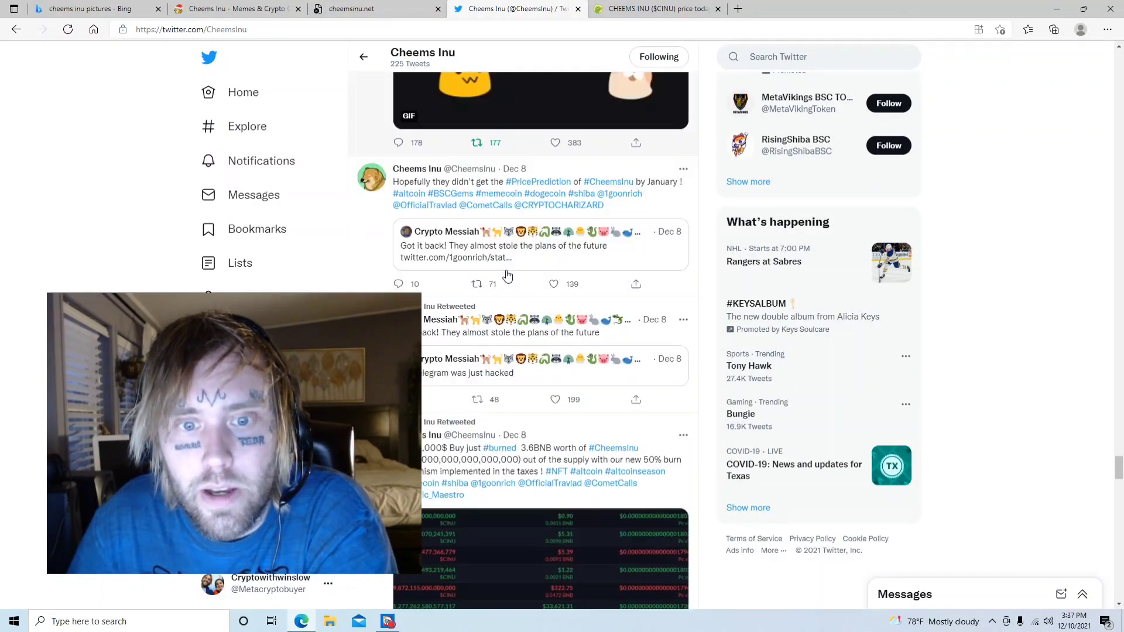
scroll("down", 3)
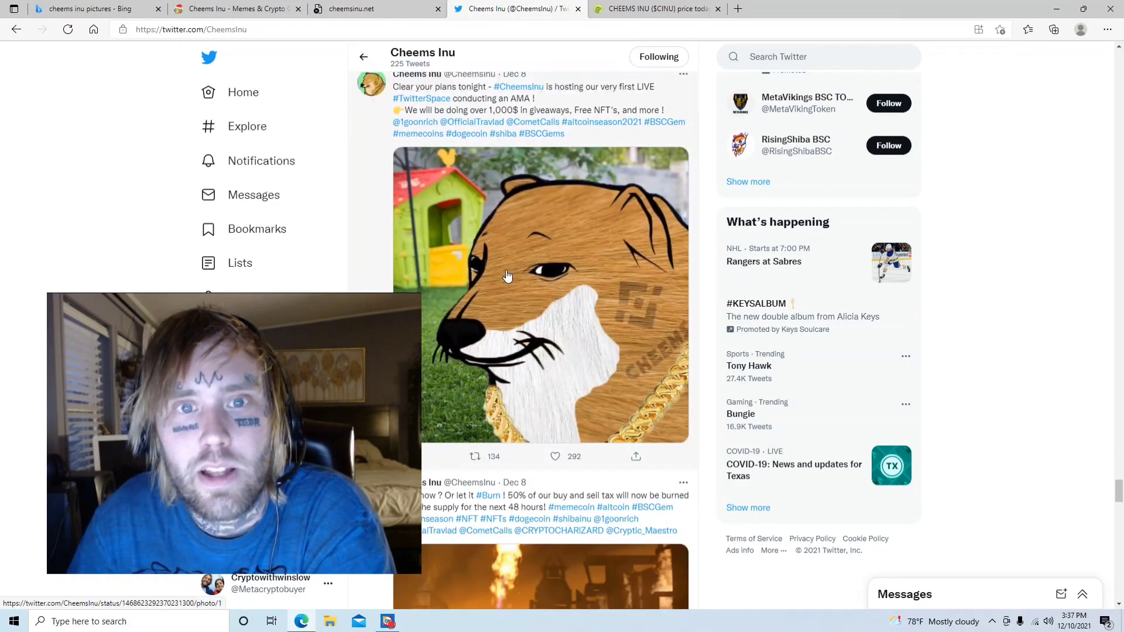
scroll("down", 3)
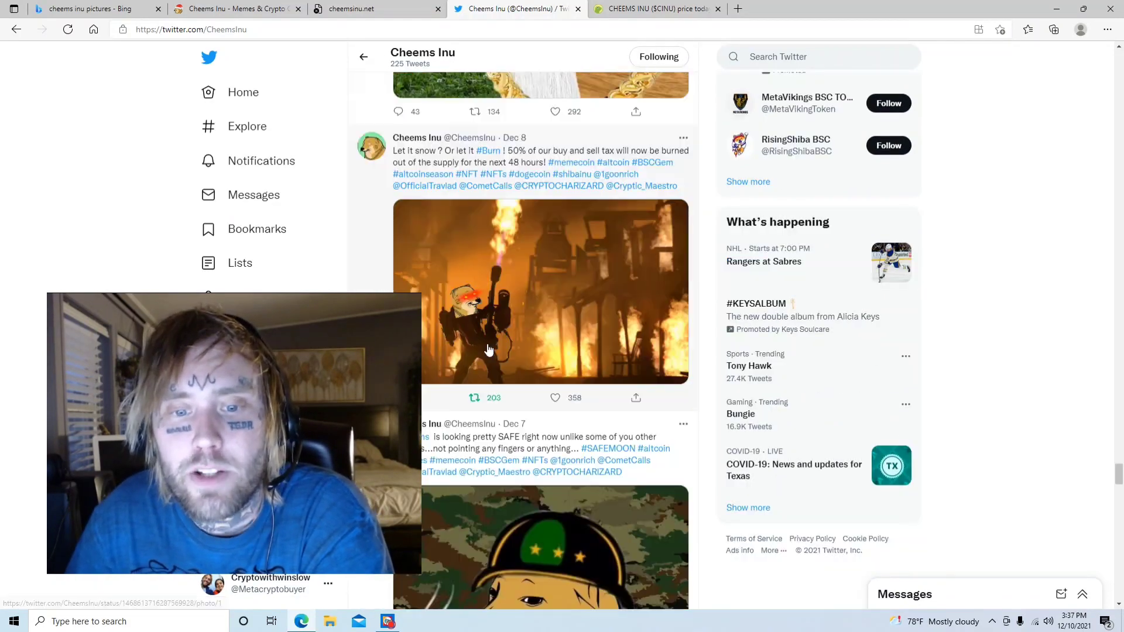
scroll("down", 3)
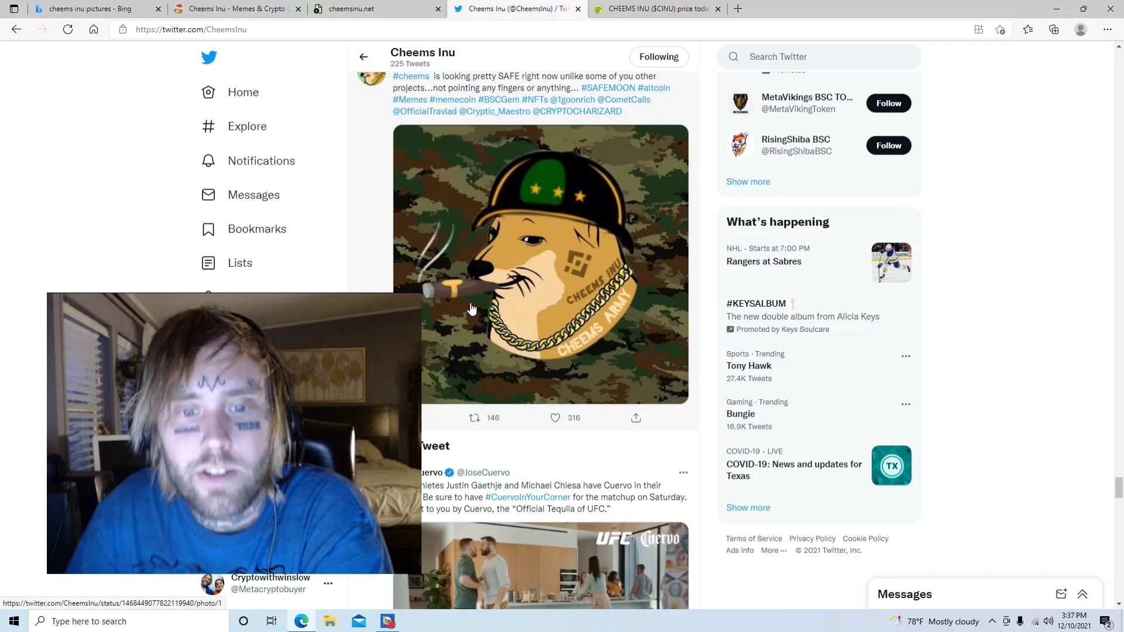
scroll("down", 3)
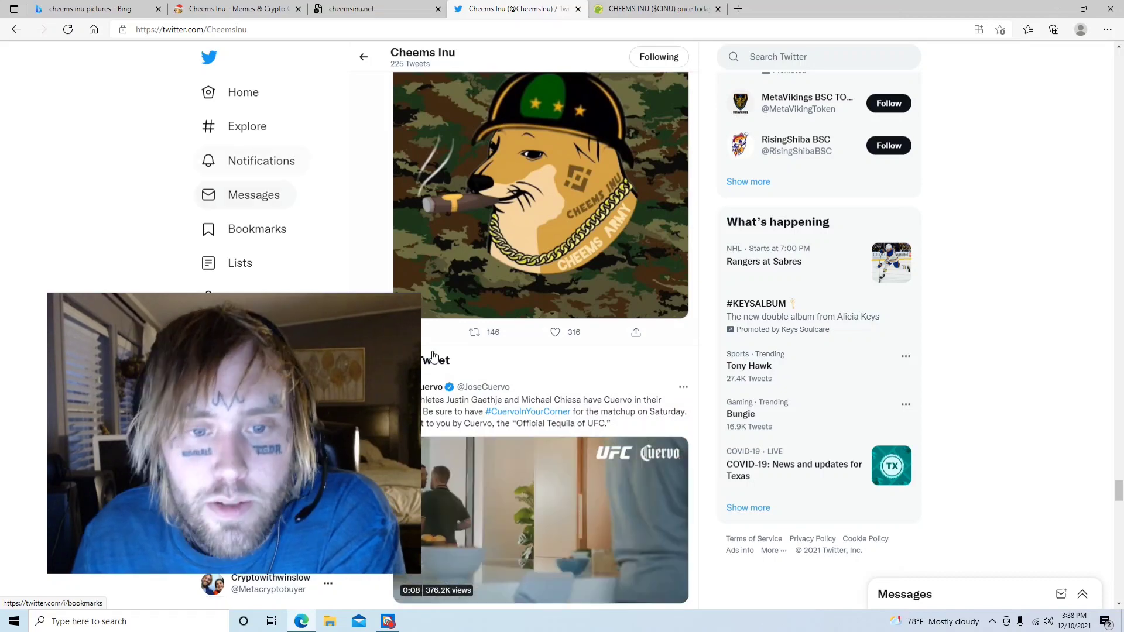
scroll("up", 3)
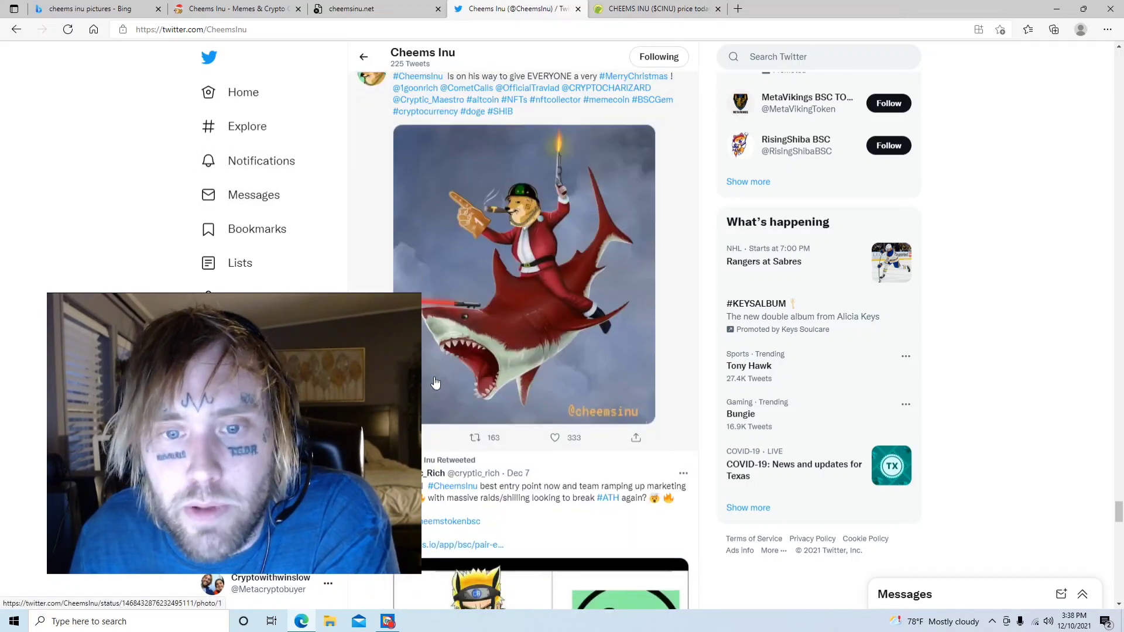
scroll("up", 3)
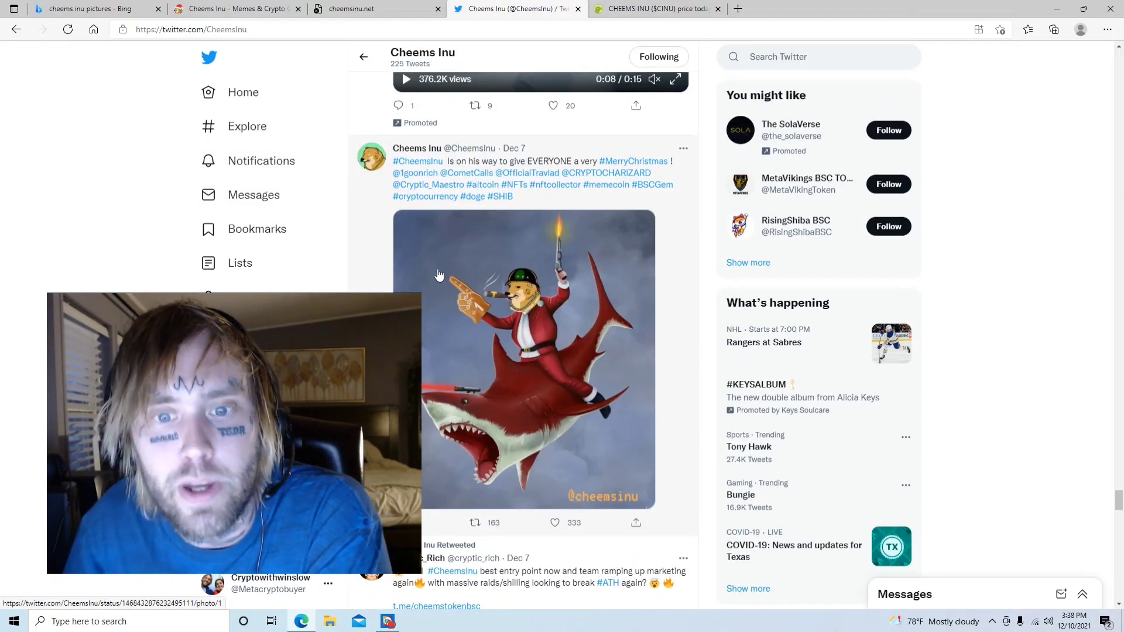
mouse_move(434, 300)
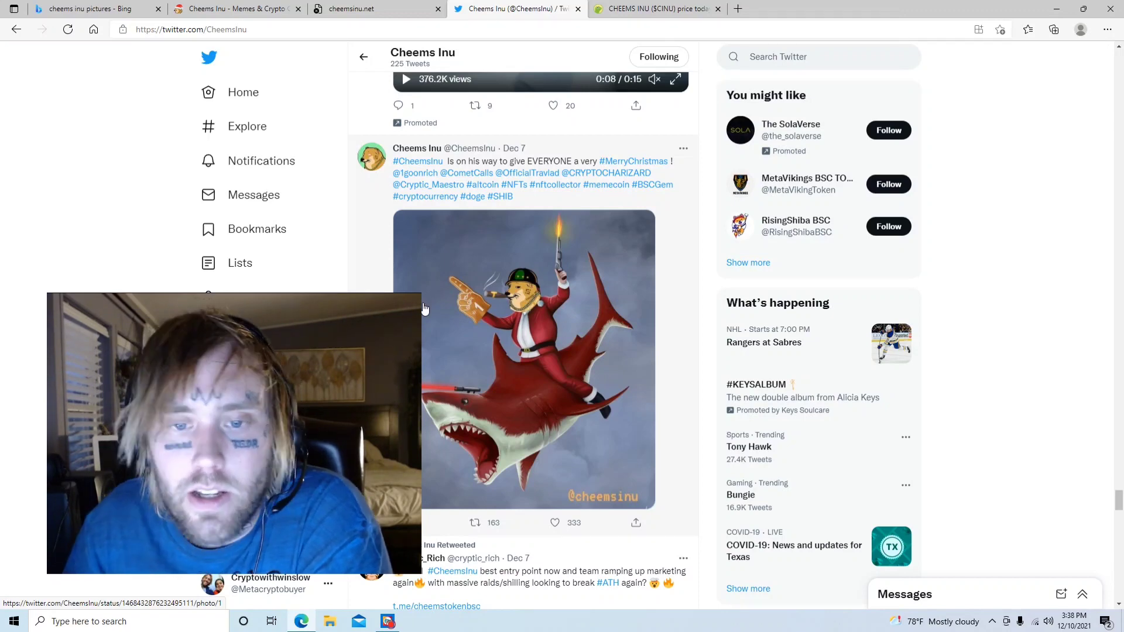
scroll("down", 3)
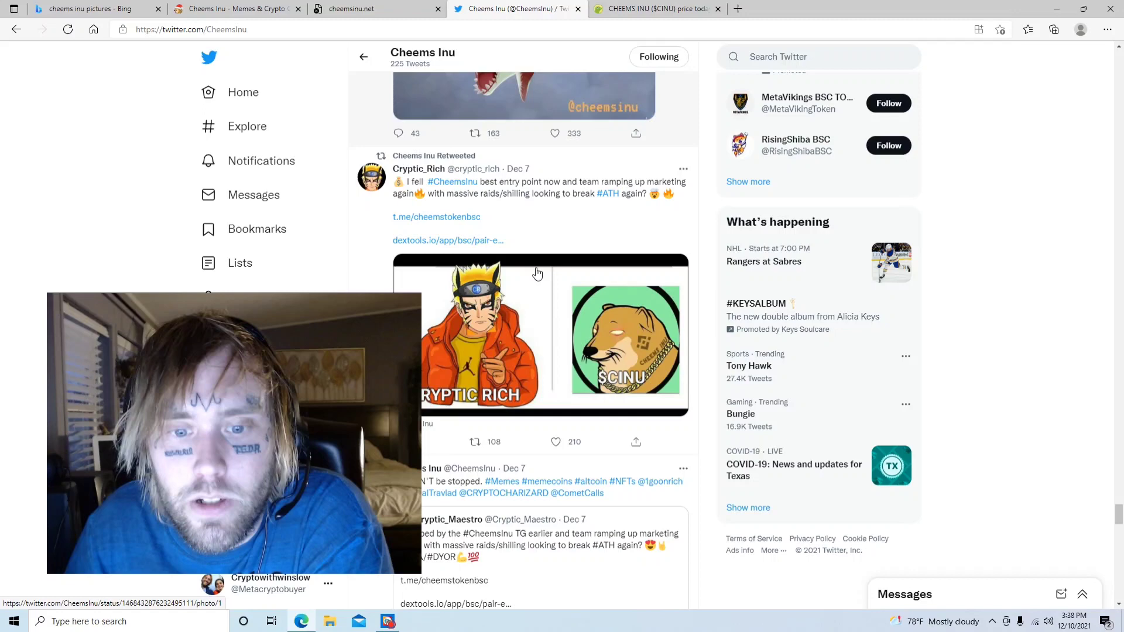
scroll("down", 3)
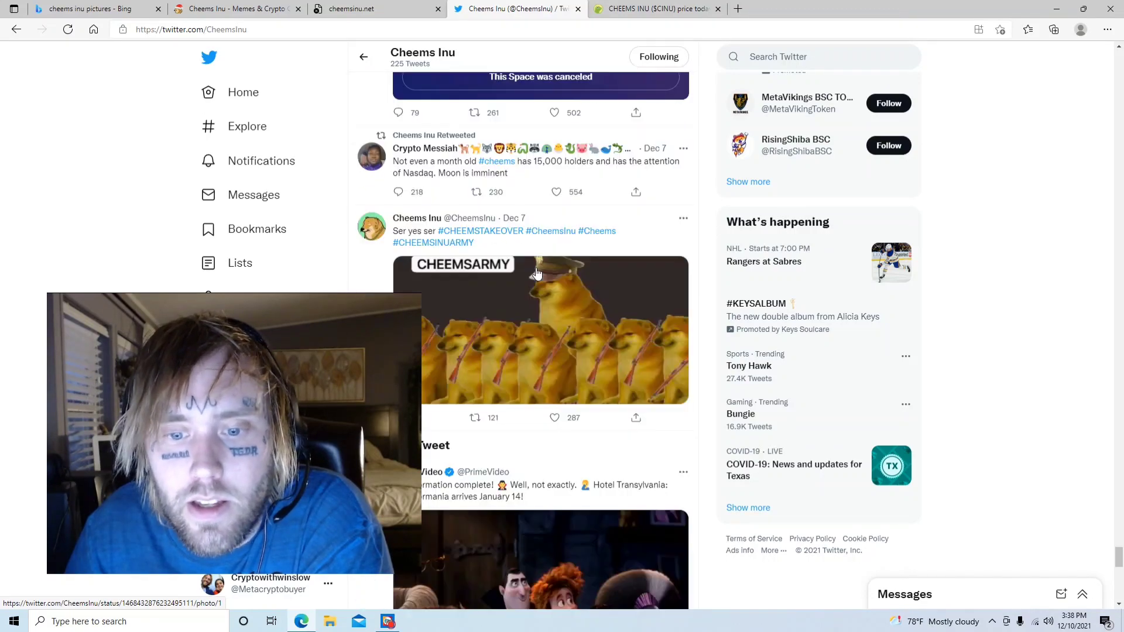
scroll("down", 3)
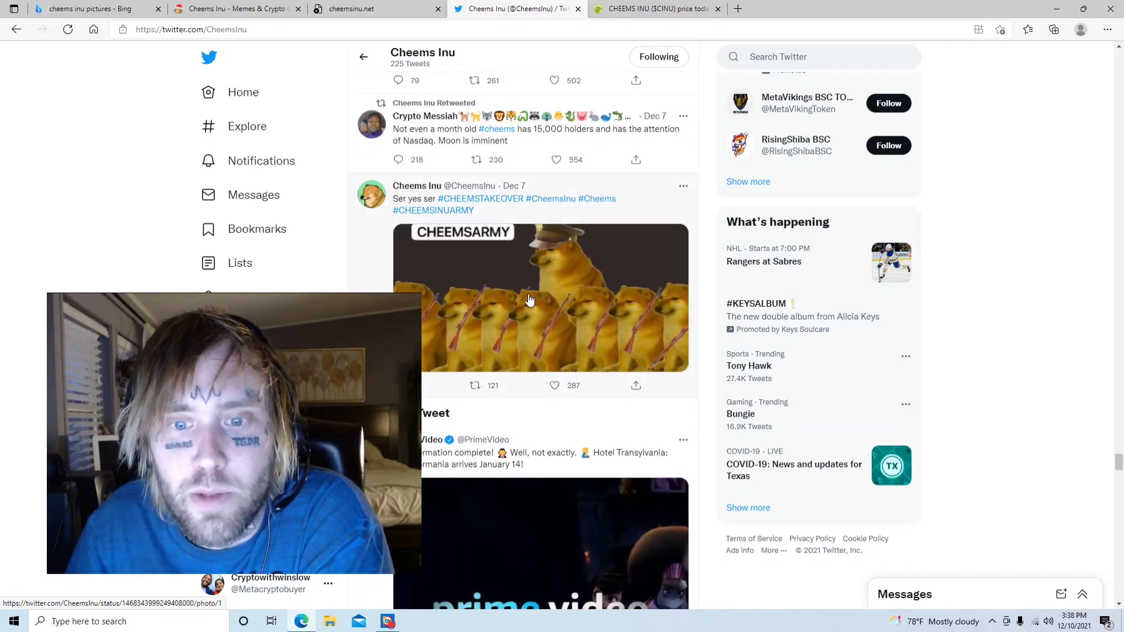
scroll("down", 3)
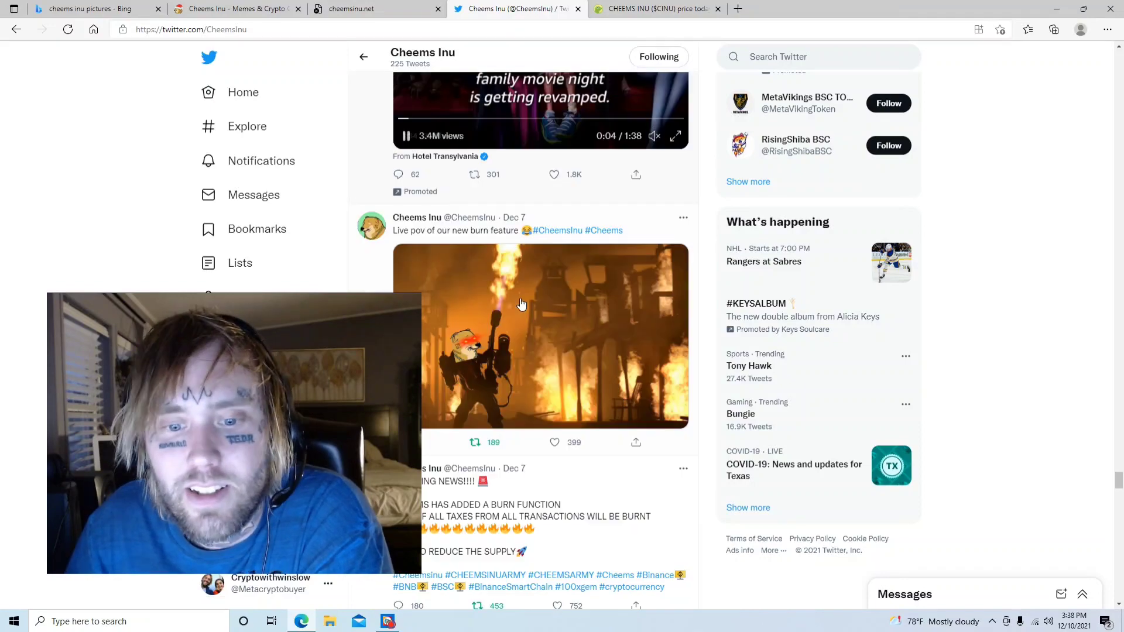
scroll("down", 3)
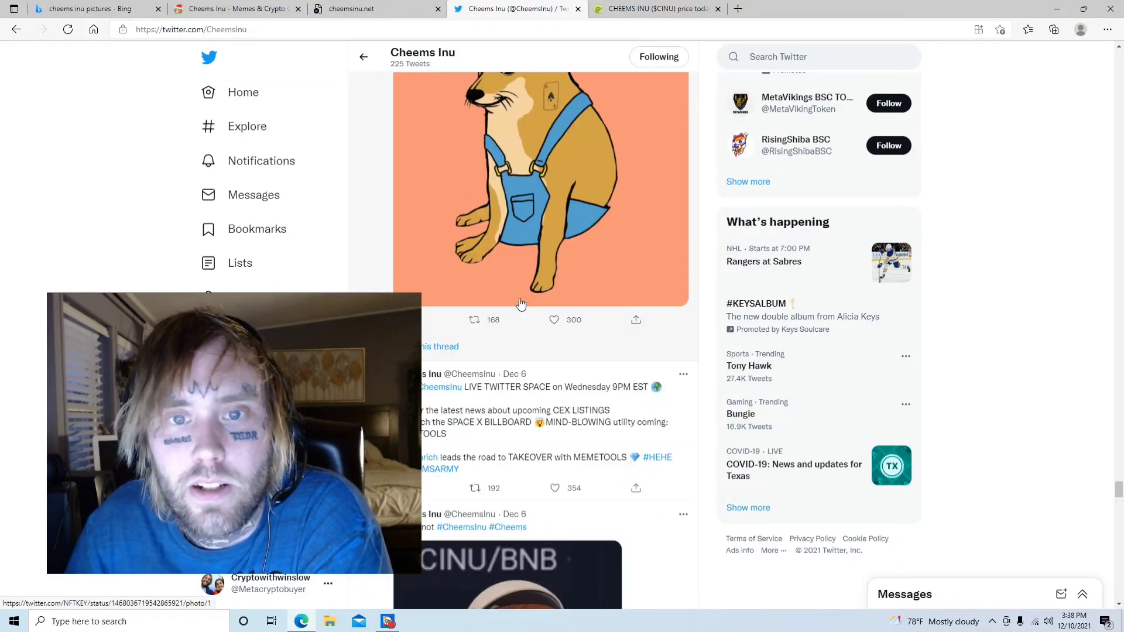
scroll("down", 3)
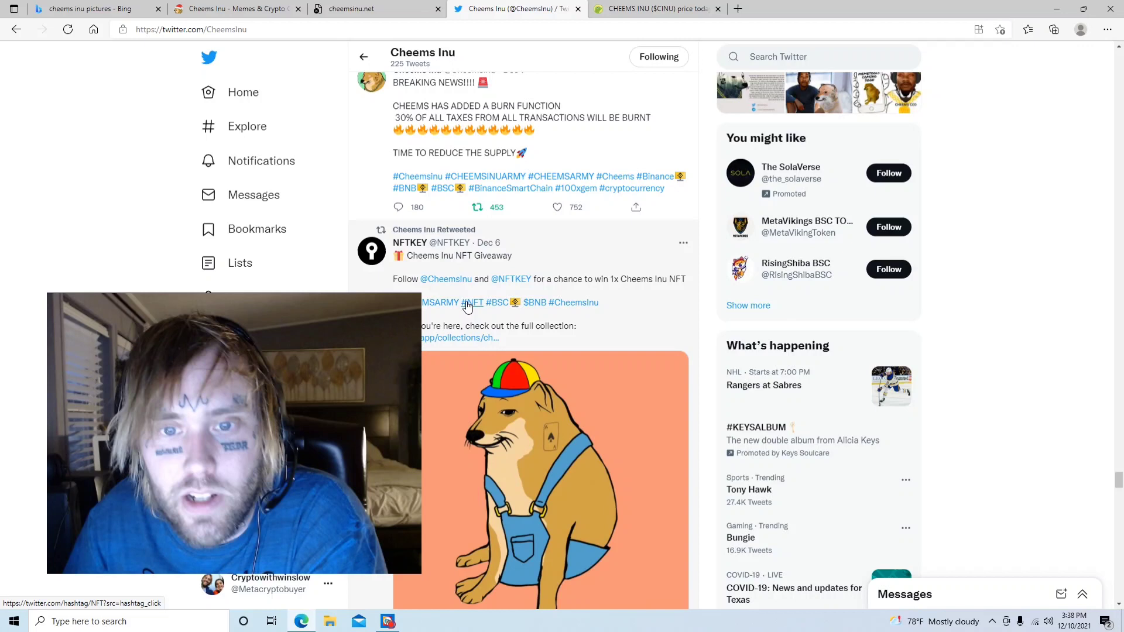
mouse_move(534, 309)
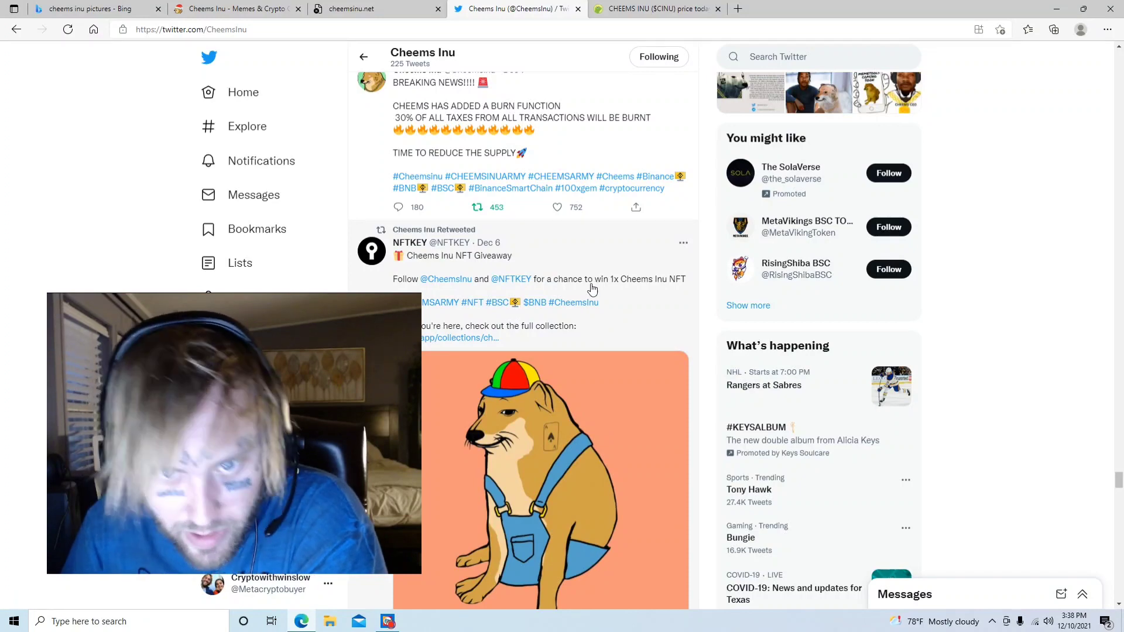
scroll("down", 3)
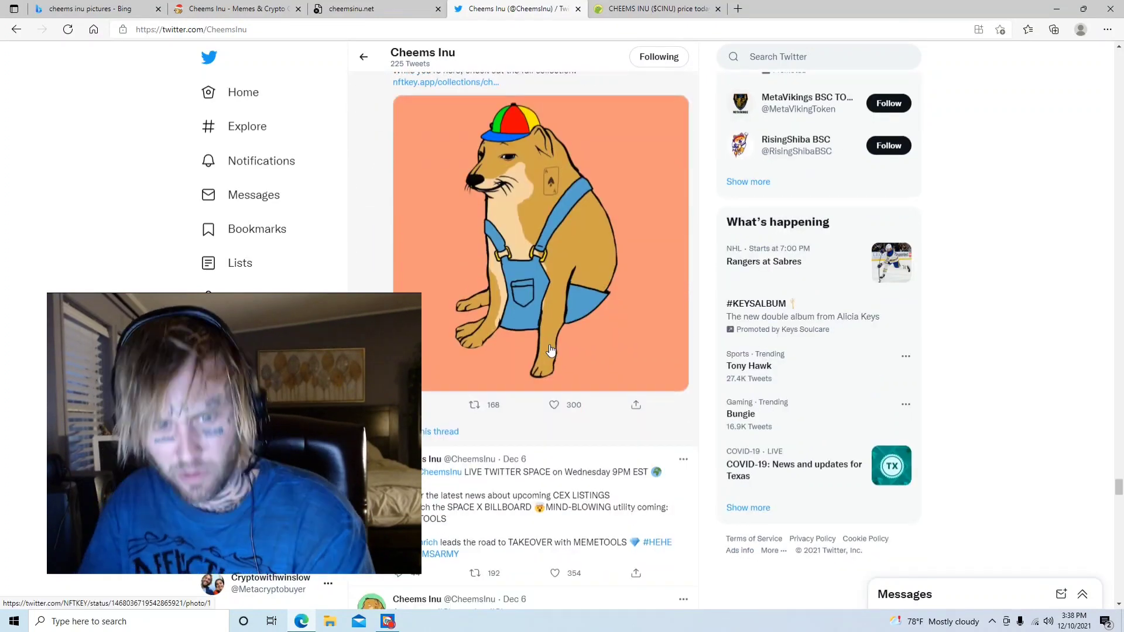
scroll("down", 3)
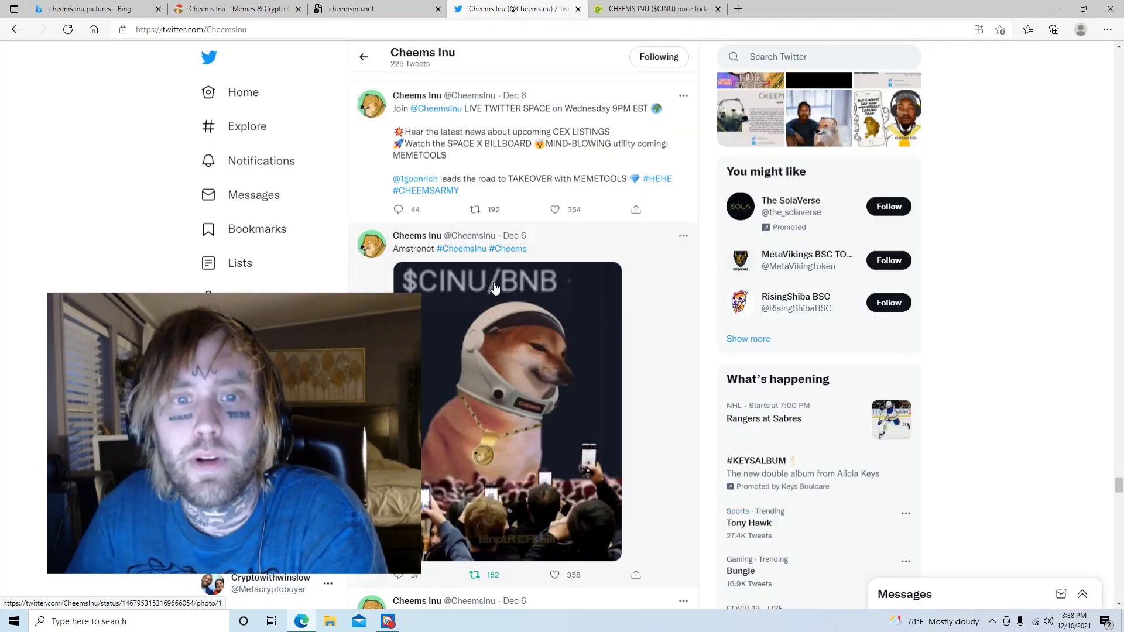
scroll("down", 3)
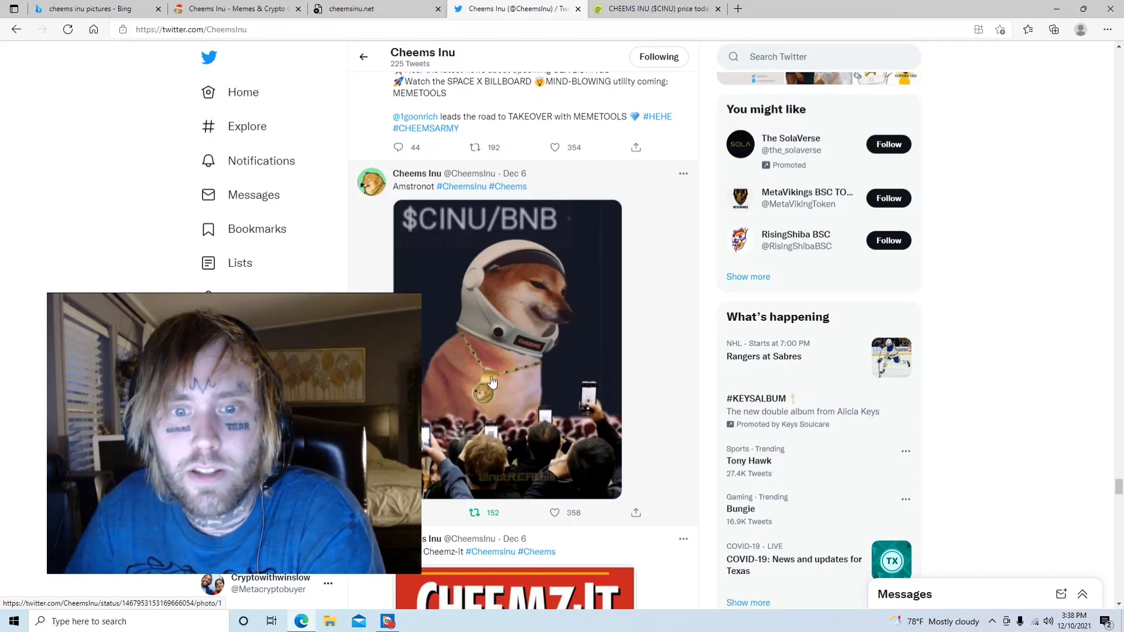
mouse_move(510, 441)
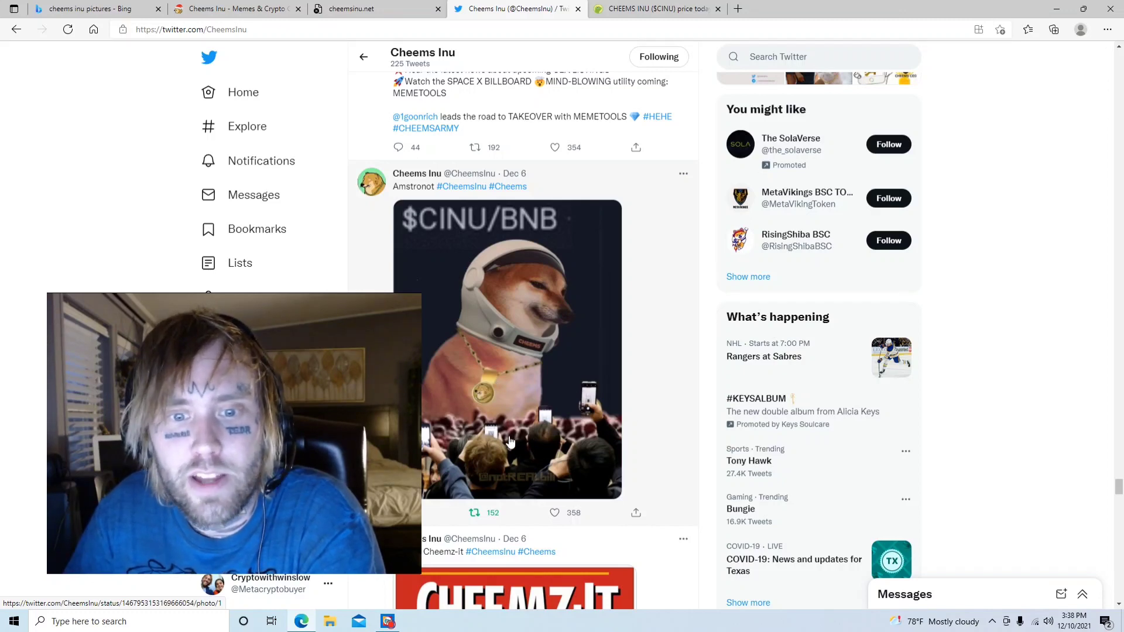
scroll("down", 3)
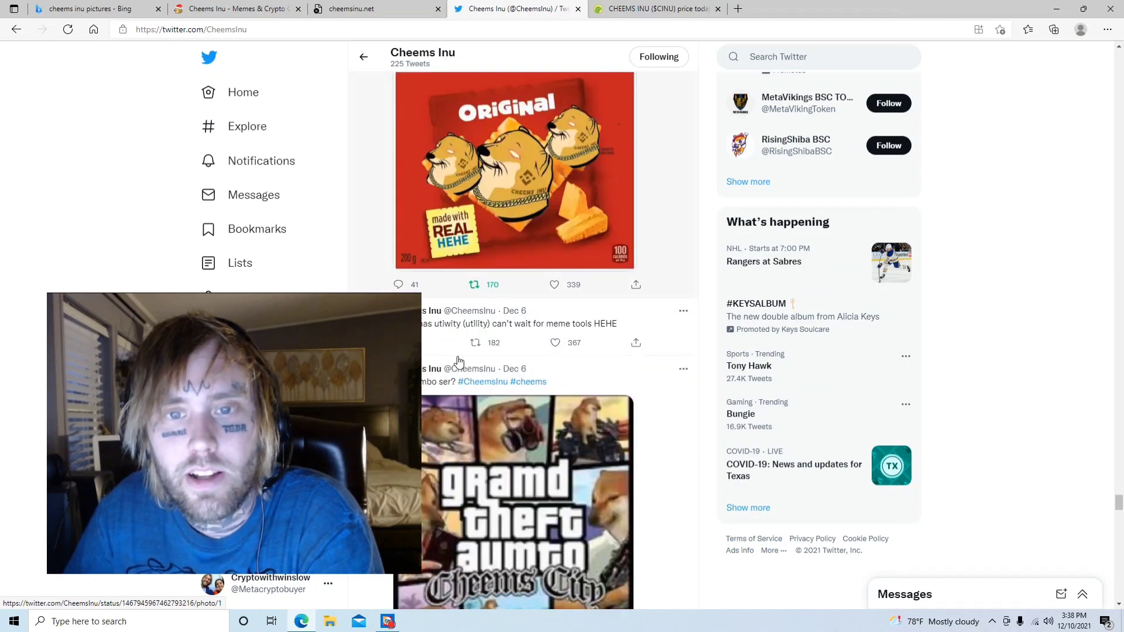
scroll("down", 3)
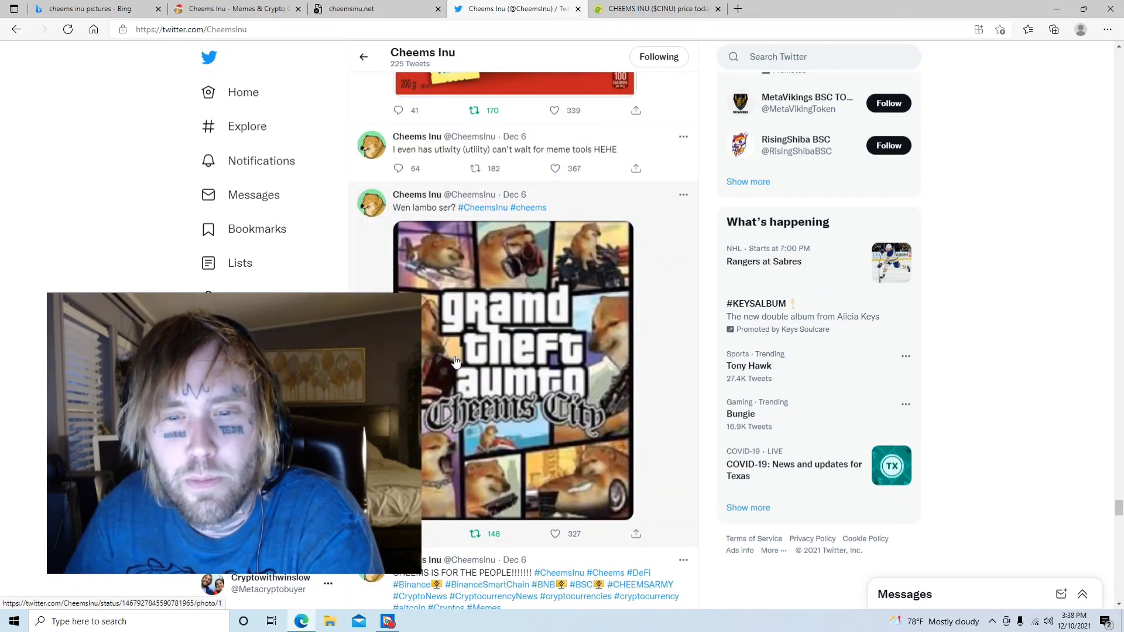
scroll("down", 3)
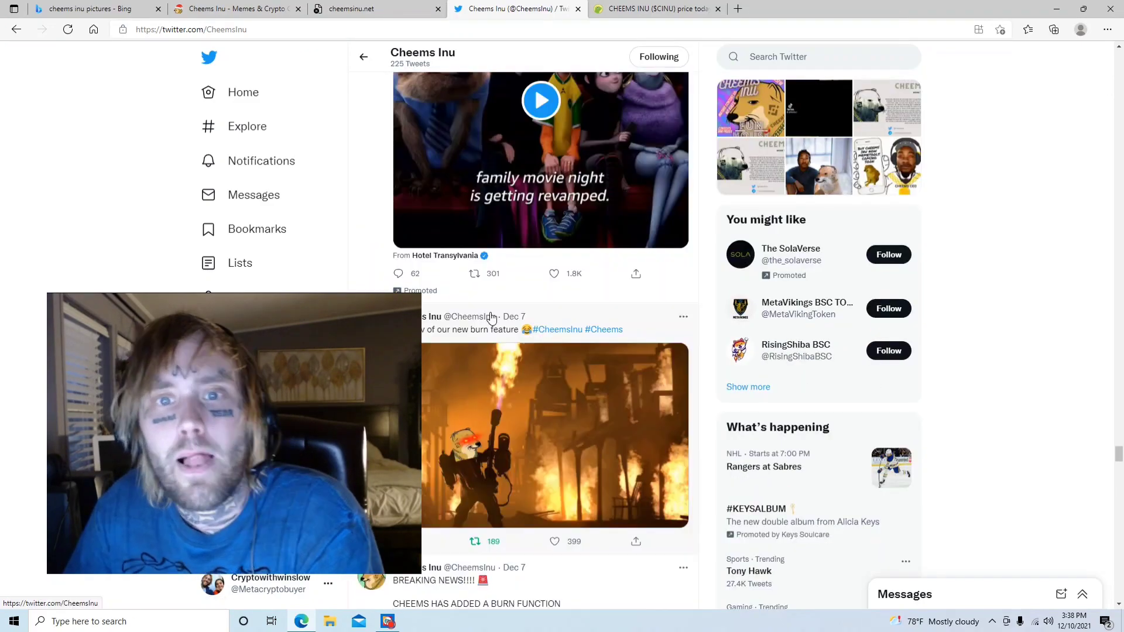
scroll("down", 3)
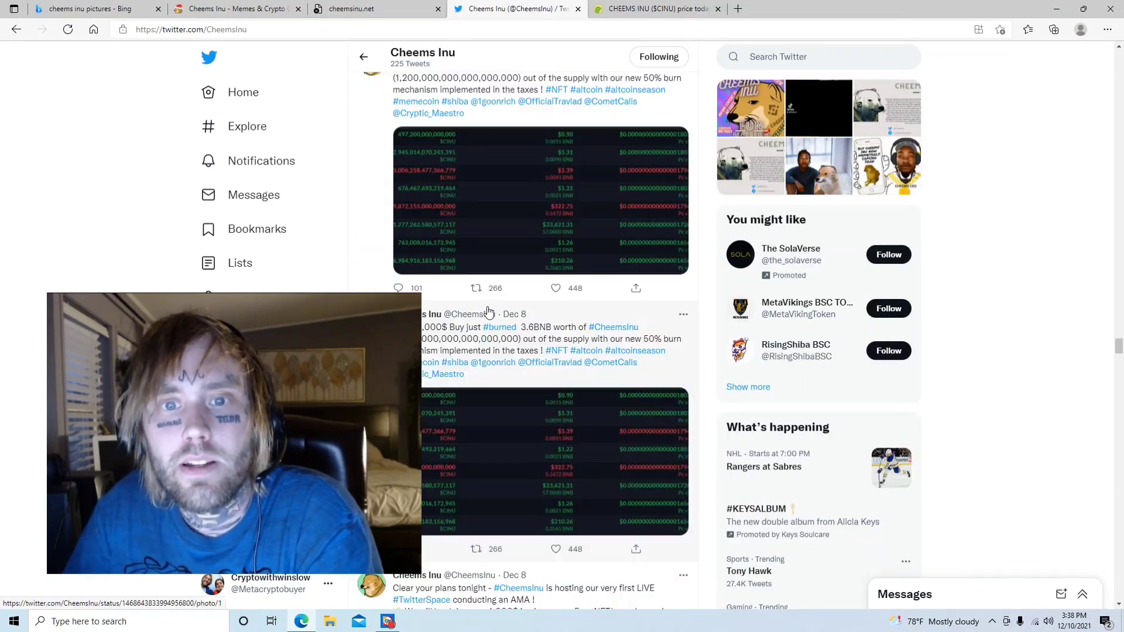
scroll("down", 3)
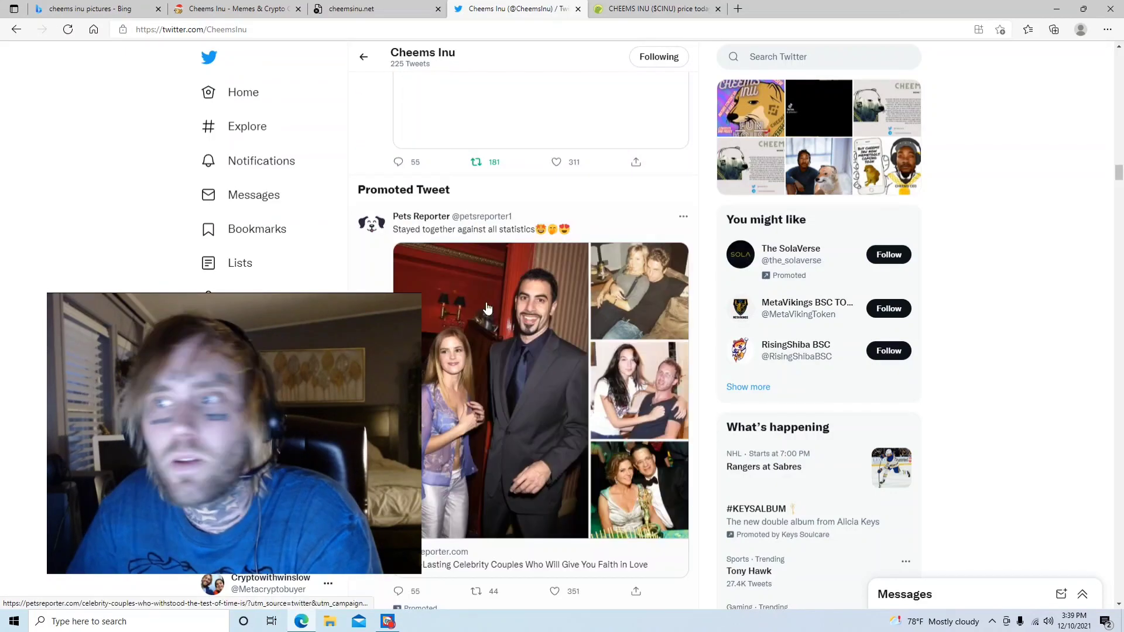
scroll("down", 3)
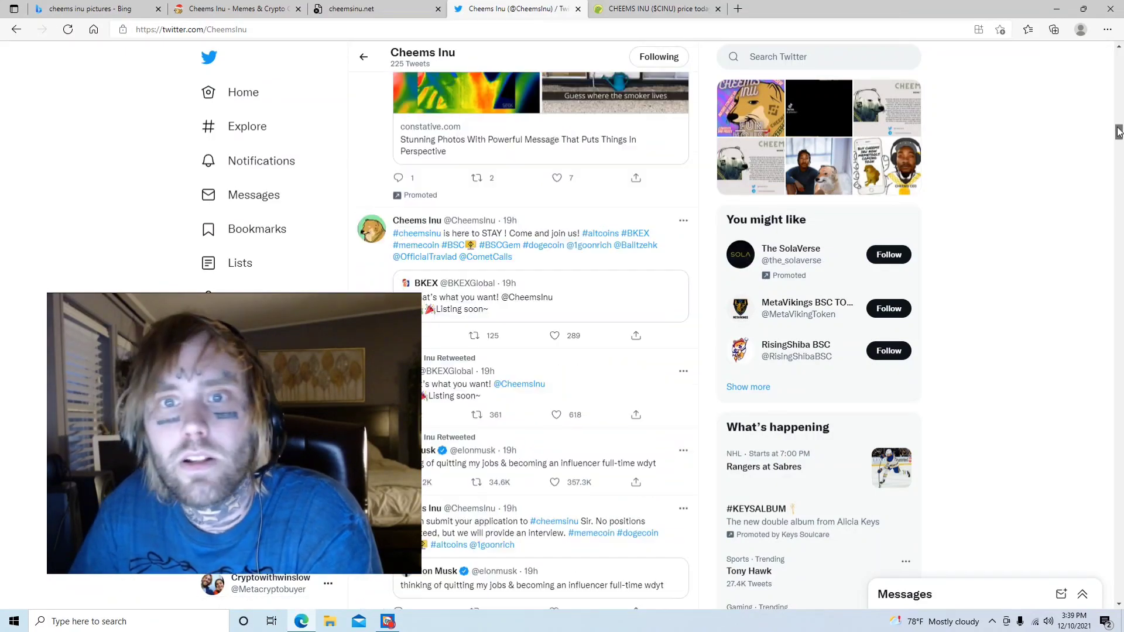
scroll("down", 3)
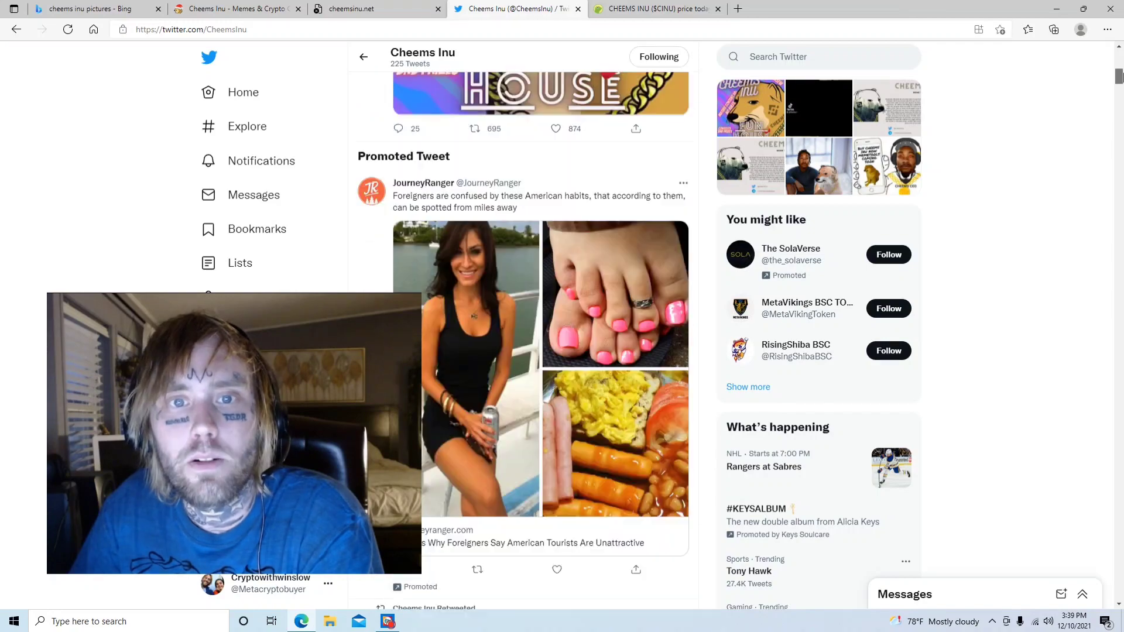
scroll("up", 3)
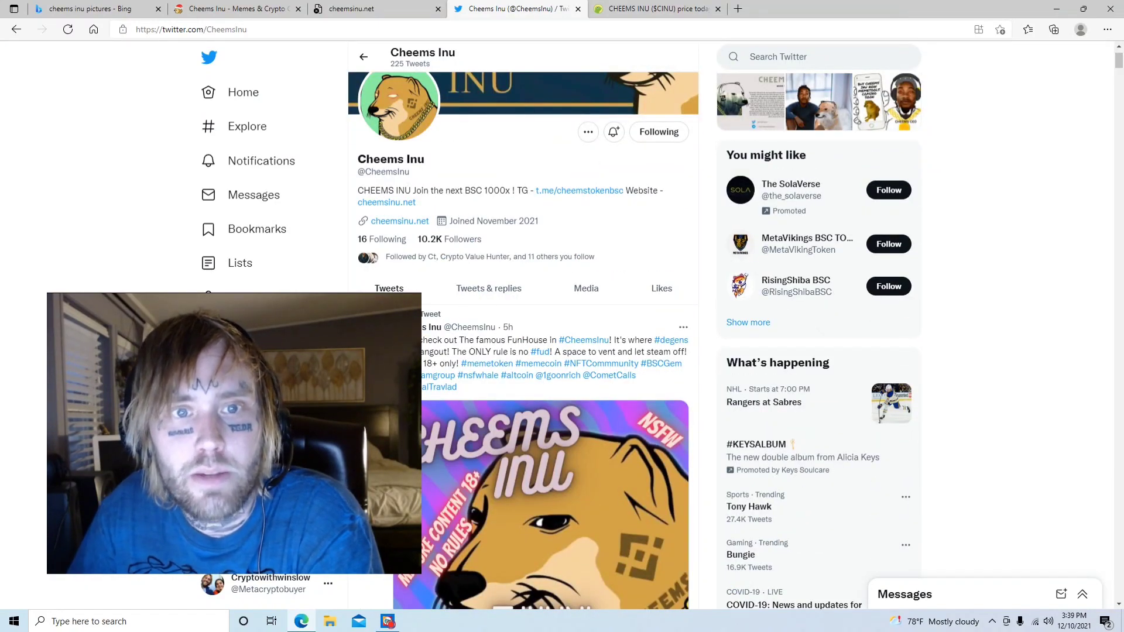
mouse_move(409, 205)
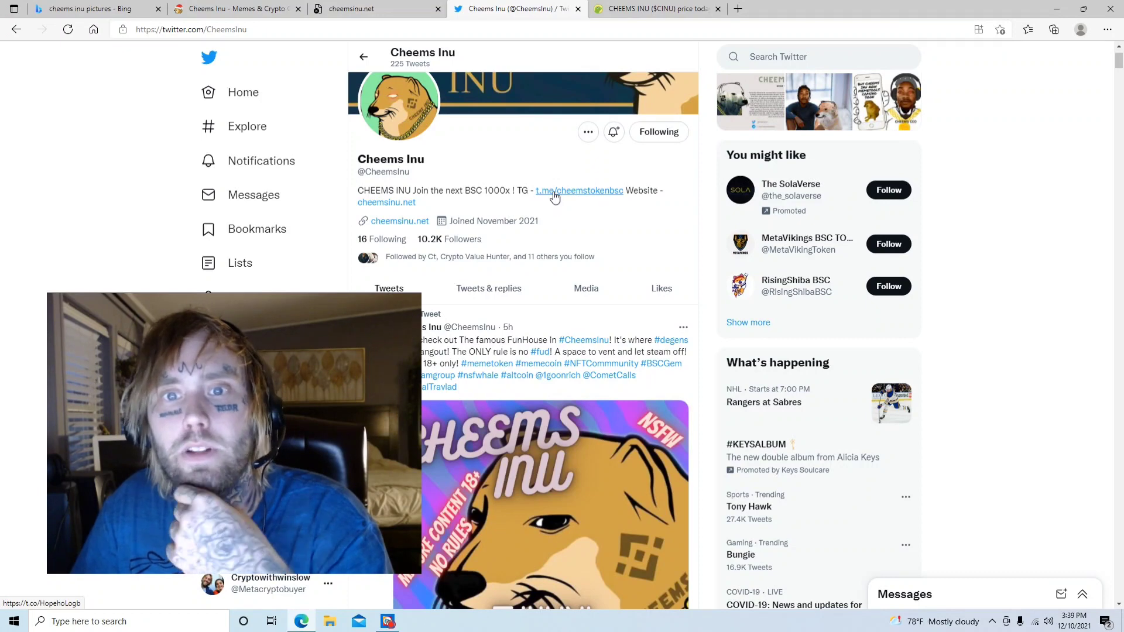
mouse_move(420, 274)
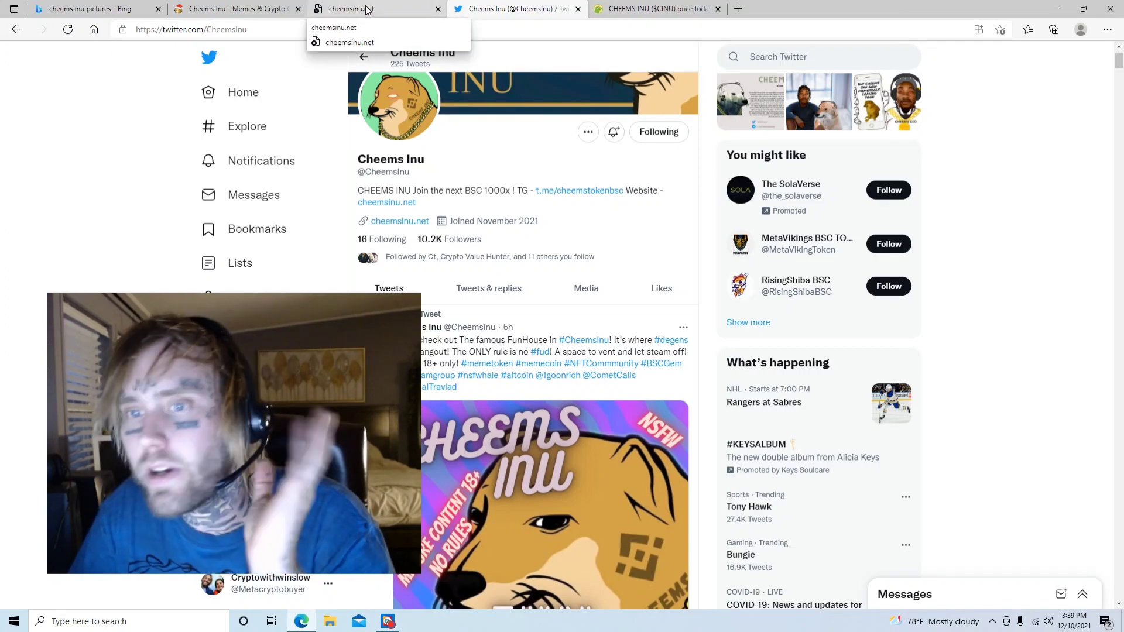
- Show the cheemsinu.net homepage with its Buy Tokens, Chart and White Paper options
left_click(233, 9)
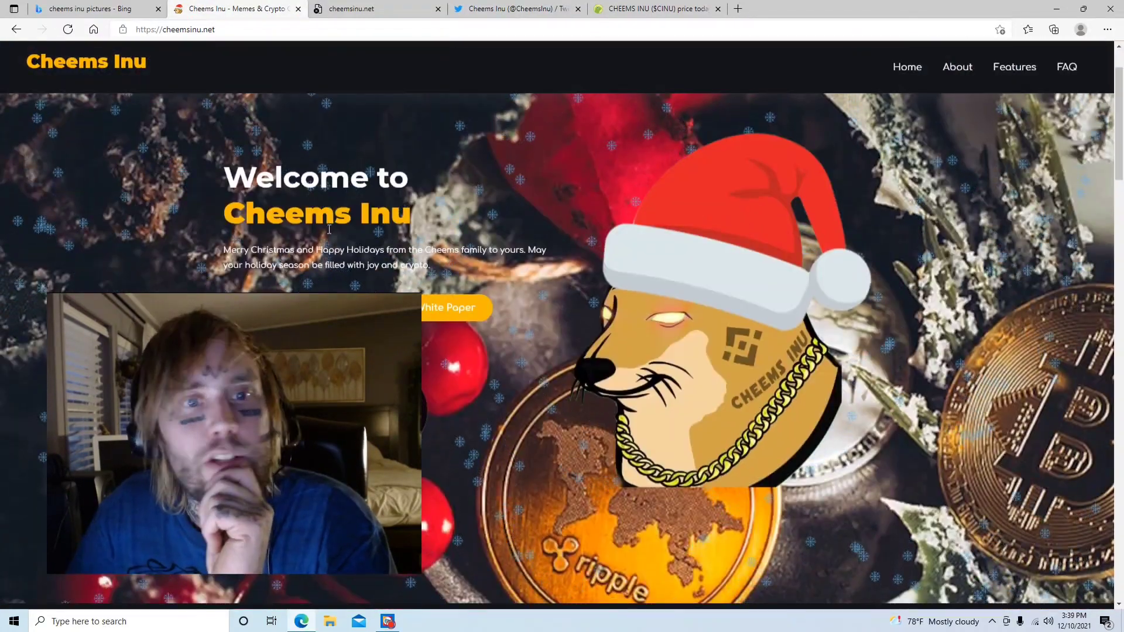
scroll("down", 3)
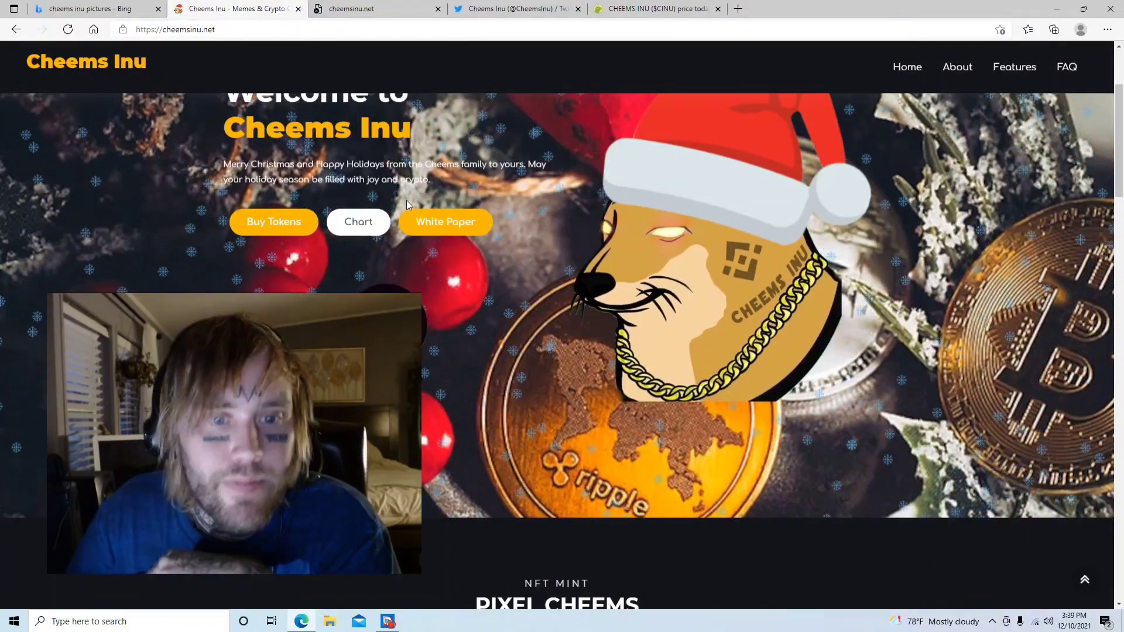
- Scroll past the Pixel Cheems NFT mint form to the Crypto Messiah endorsement
scroll("down", 3)
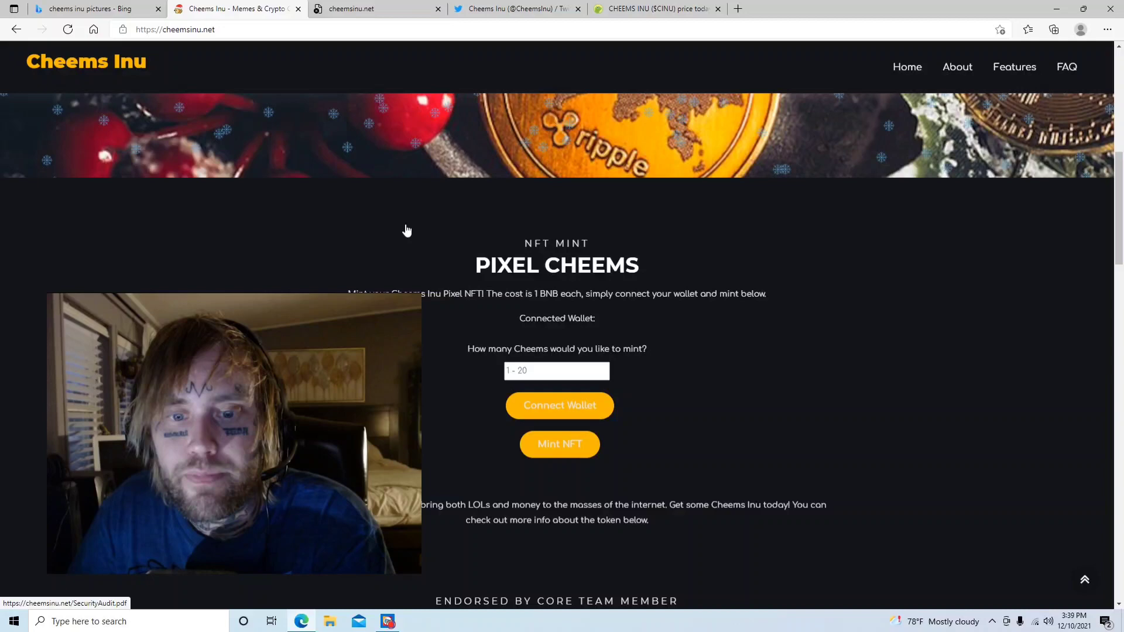
scroll("down", 3)
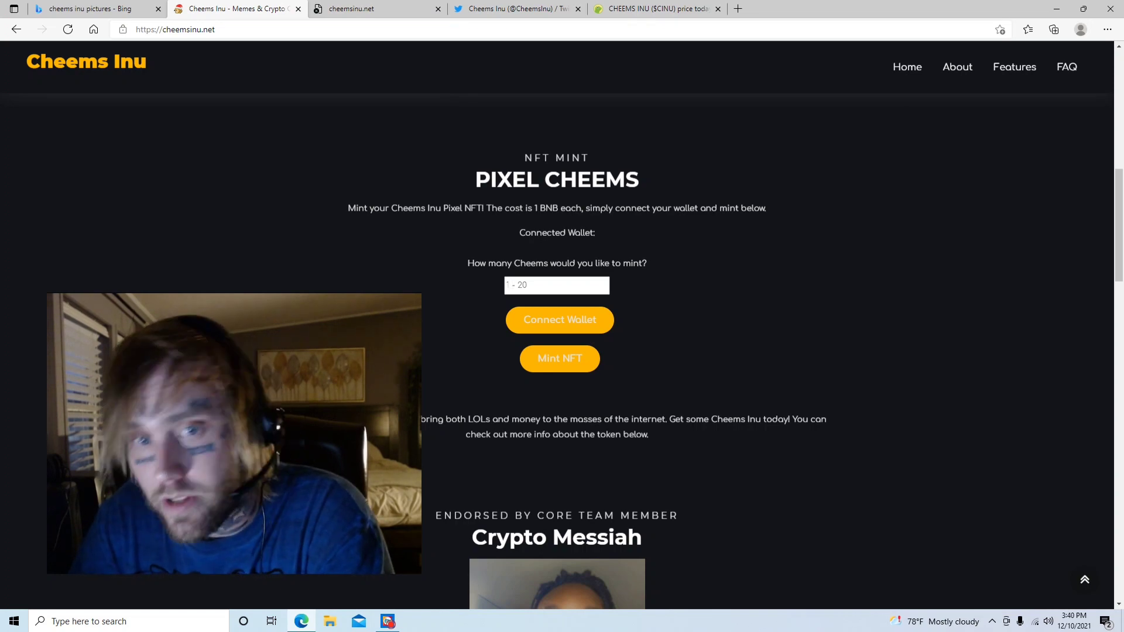
mouse_move(551, 277)
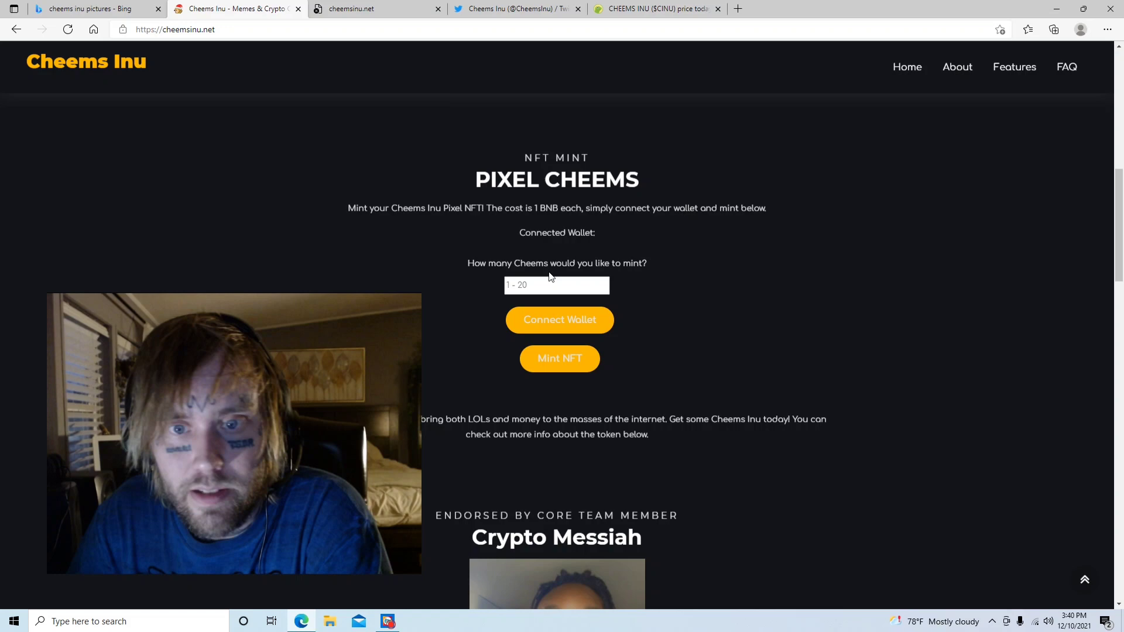
scroll("down", 3)
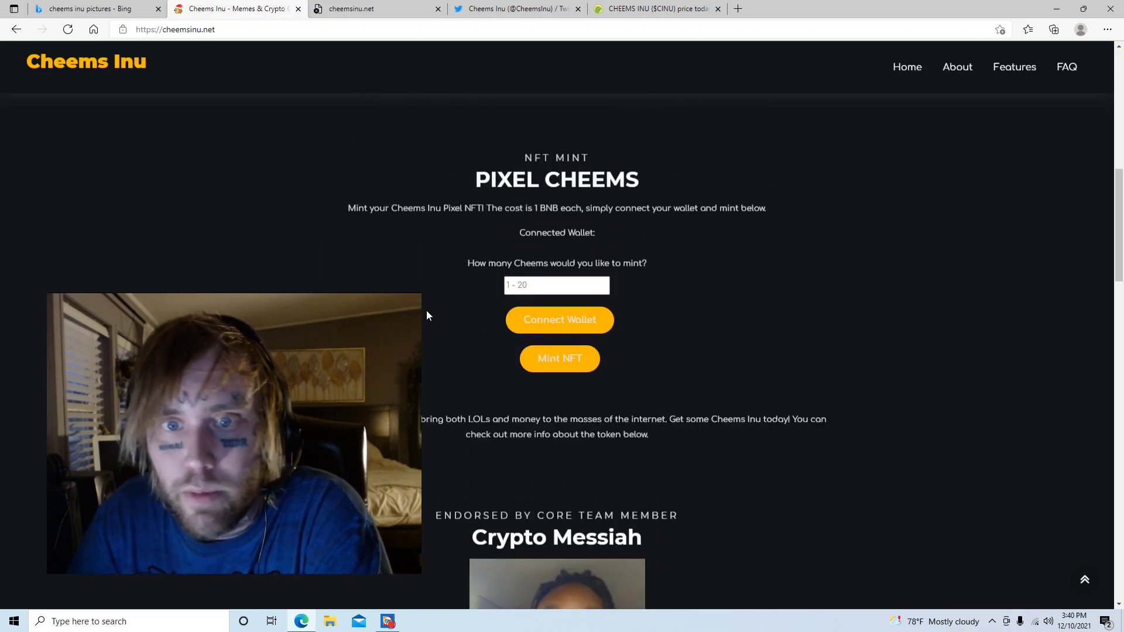
scroll("down", 3)
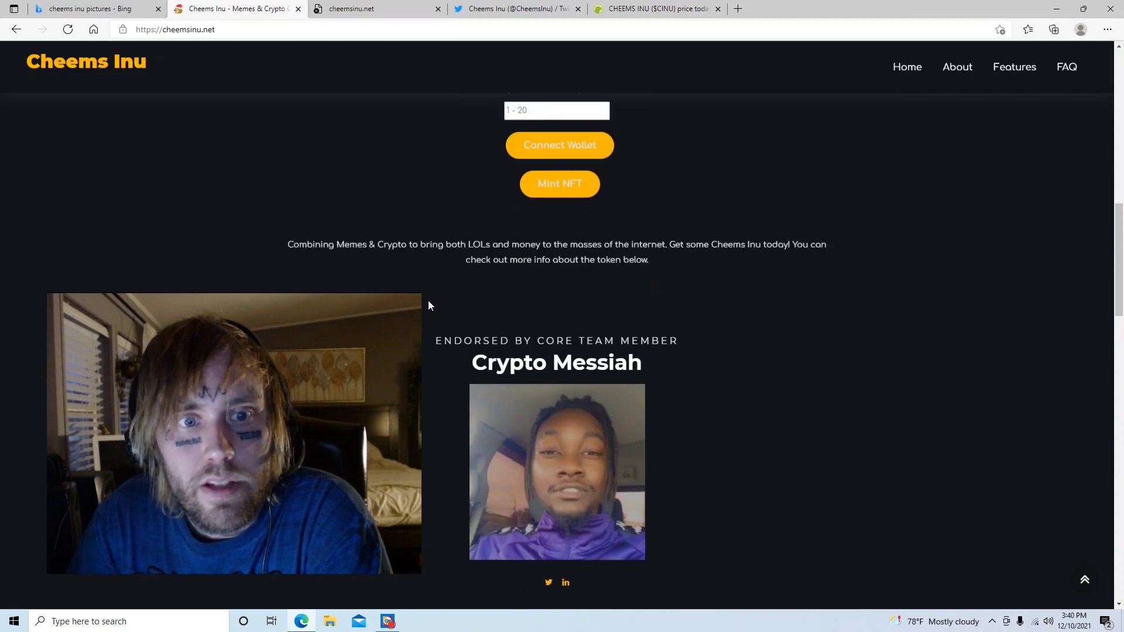
scroll("down", 3)
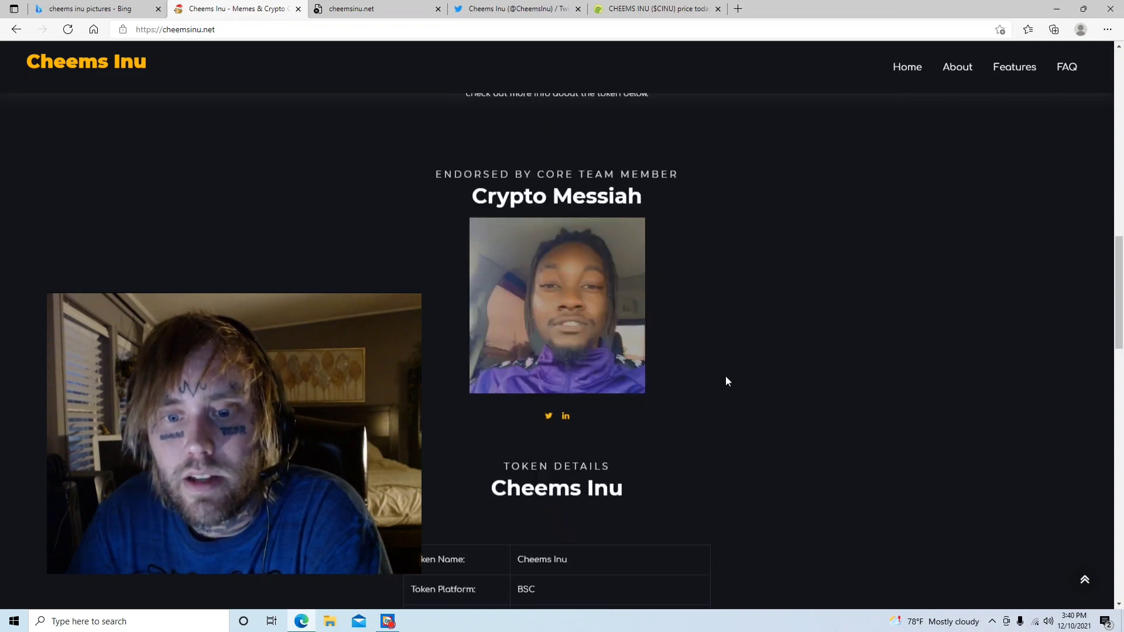
mouse_move(472, 398)
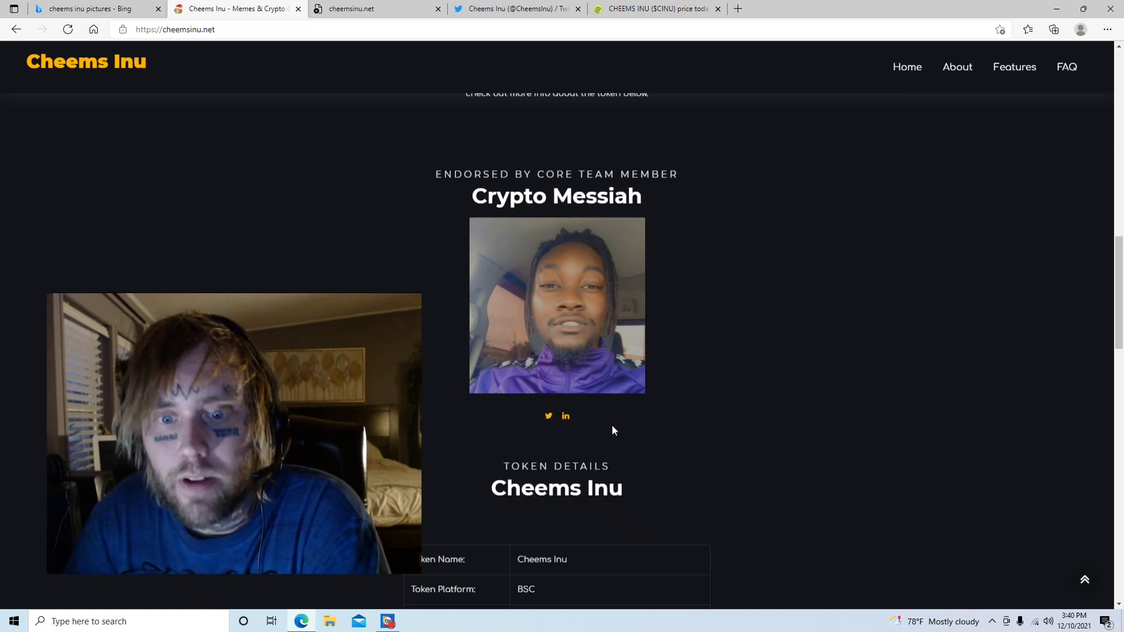
mouse_move(563, 429)
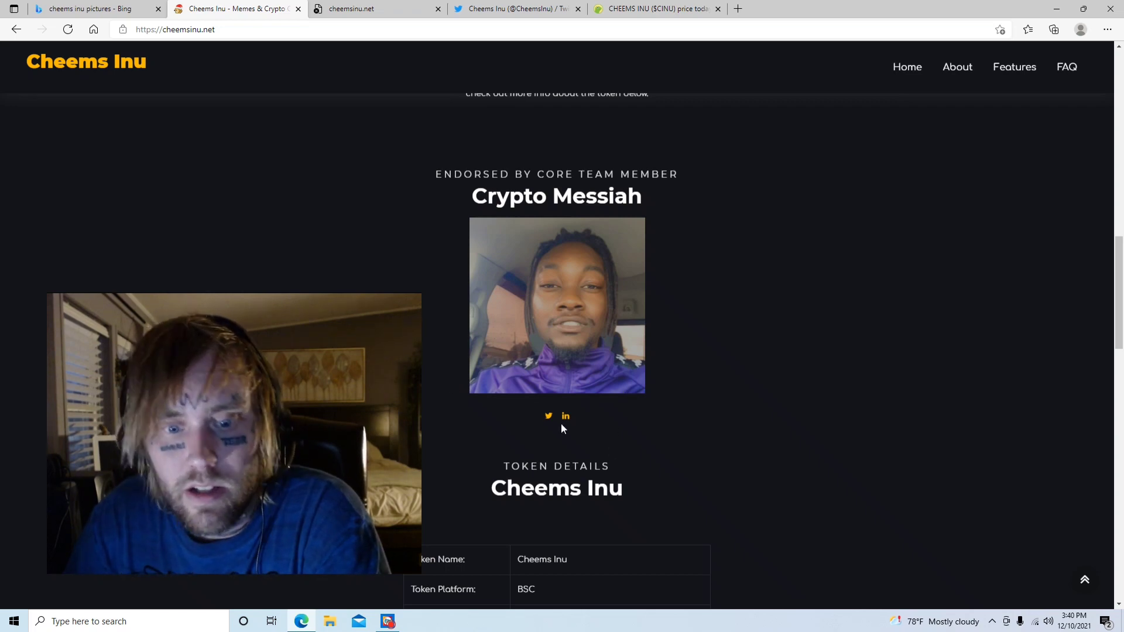
mouse_move(454, 241)
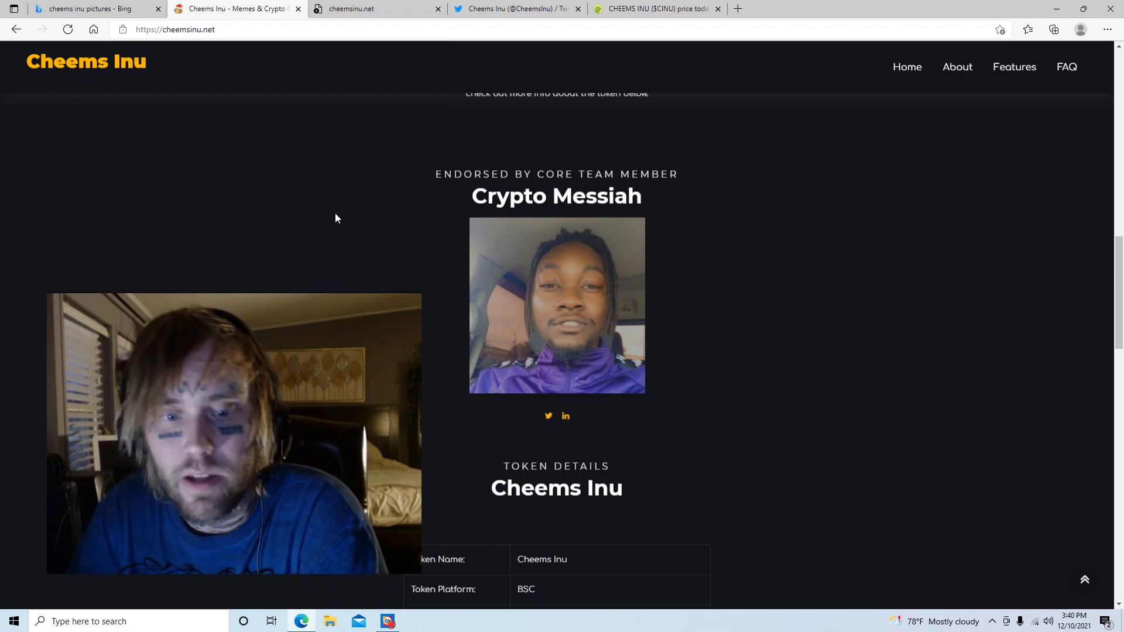
- Read the Token Details table of supply, buy/sell tax and amount burned, plus Add to MetaMask
scroll("down", 3)
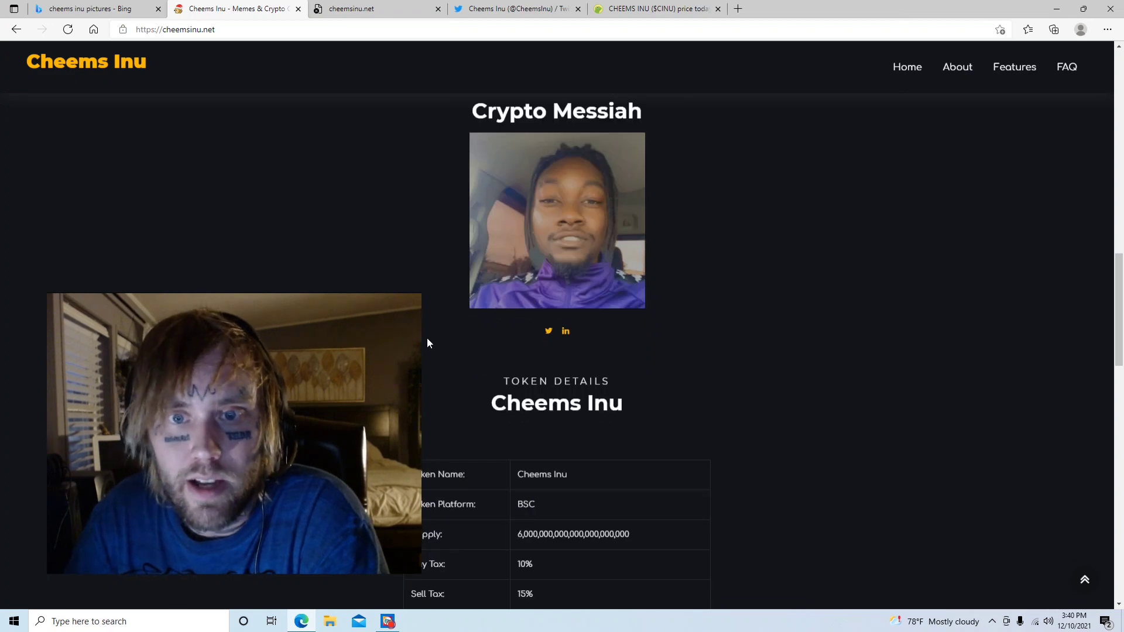
scroll("down", 3)
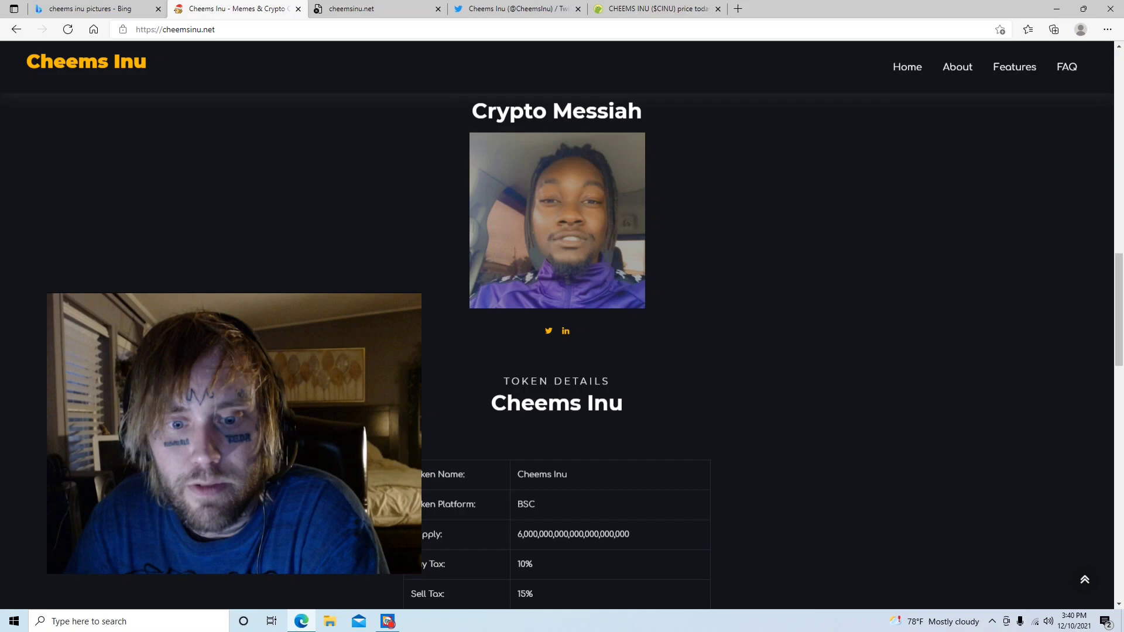
scroll("down", 3)
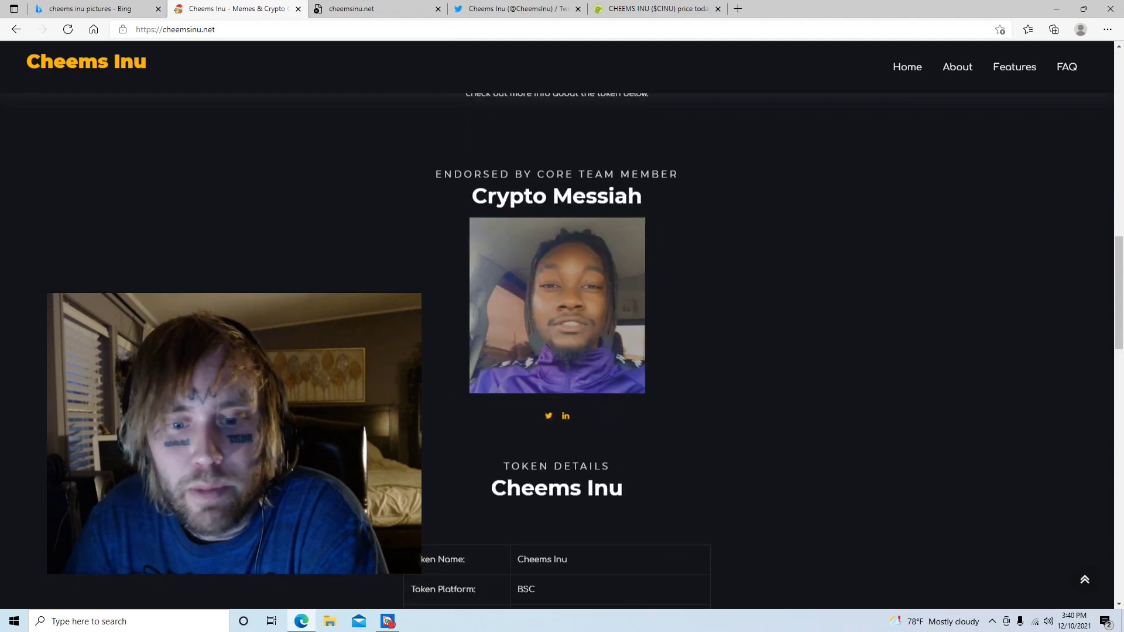
scroll("down", 3)
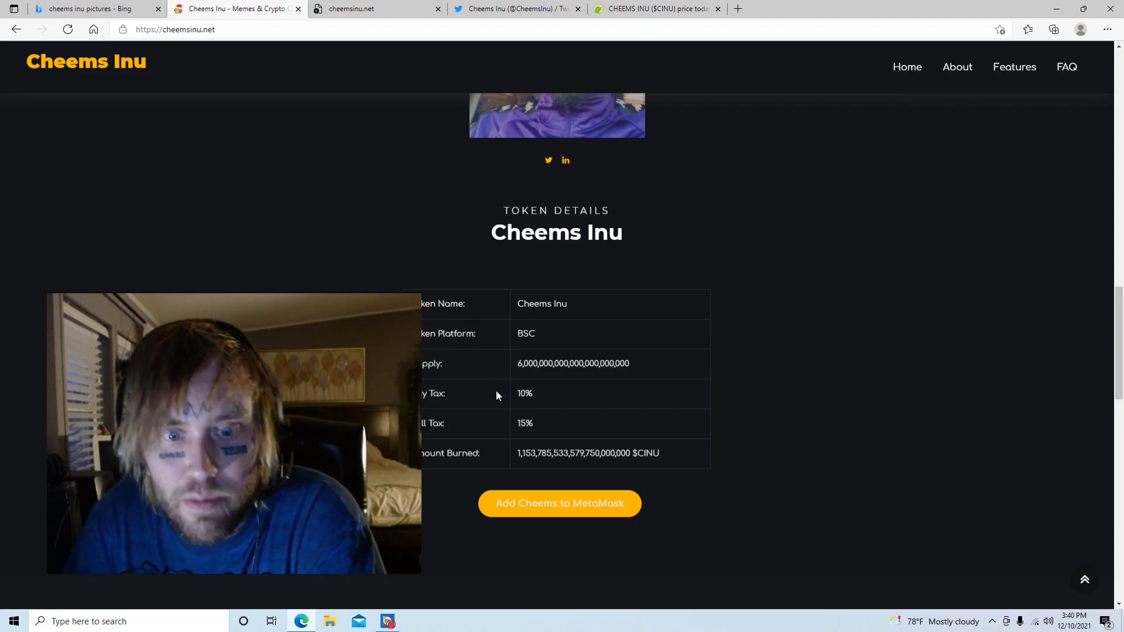
scroll("down", 3)
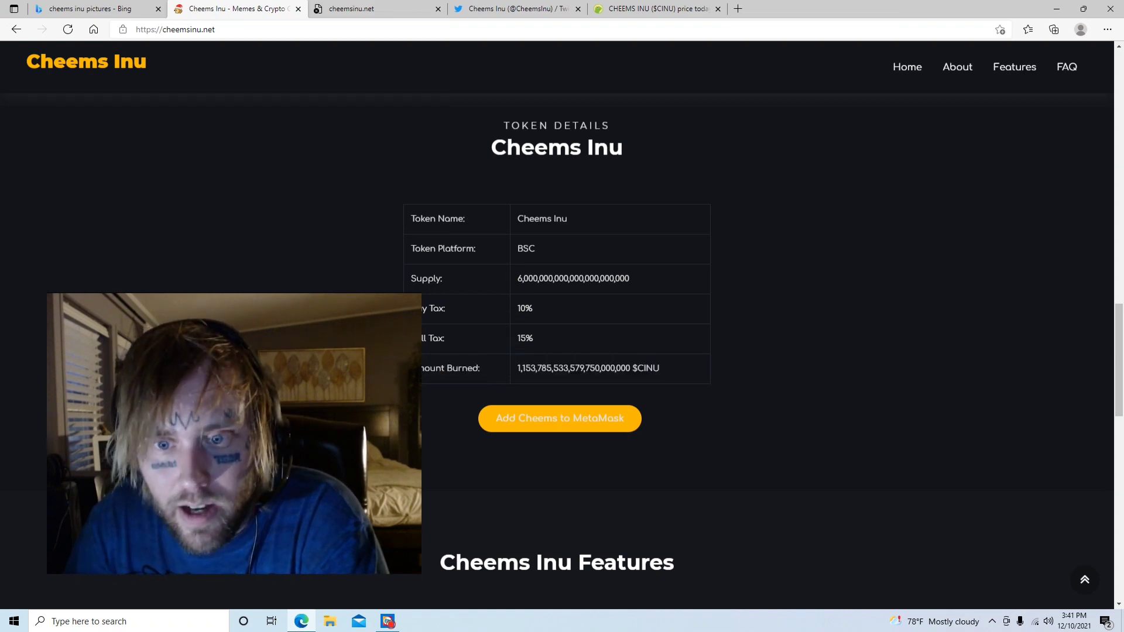
scroll("down", 3)
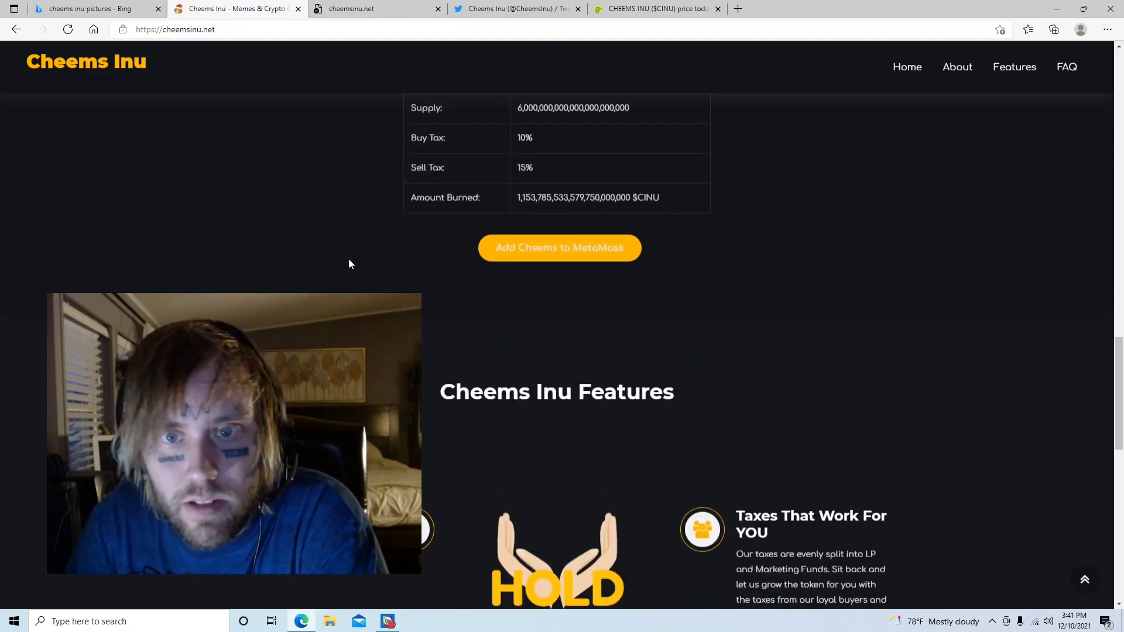
- Look over the Cheems Inu Features and FAQ sections
scroll("down", 3)
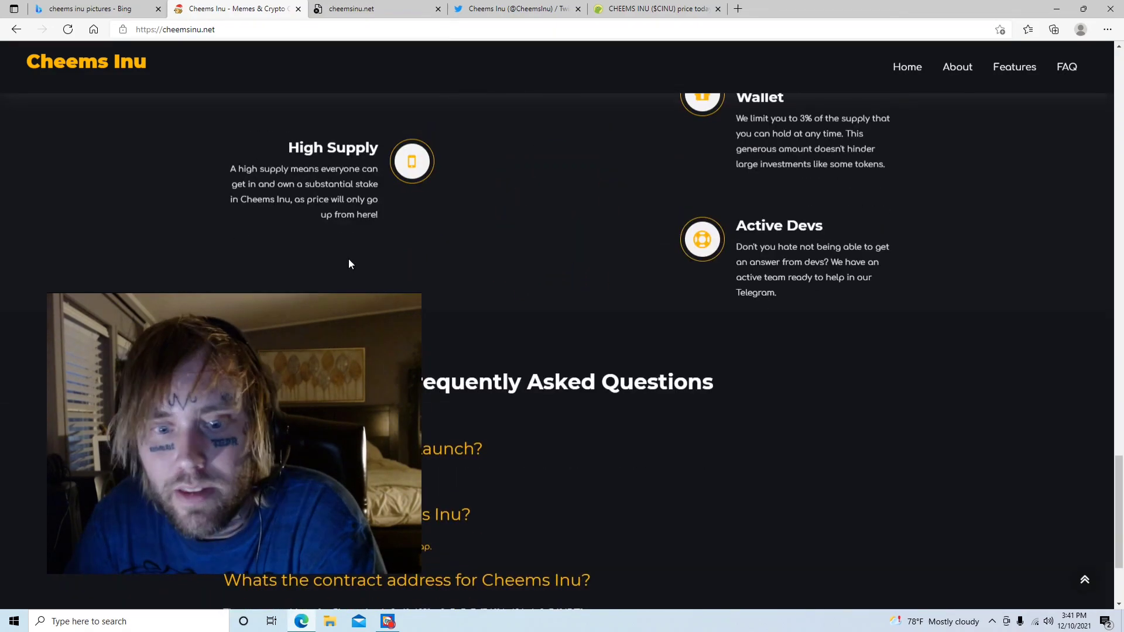
scroll("up", 3)
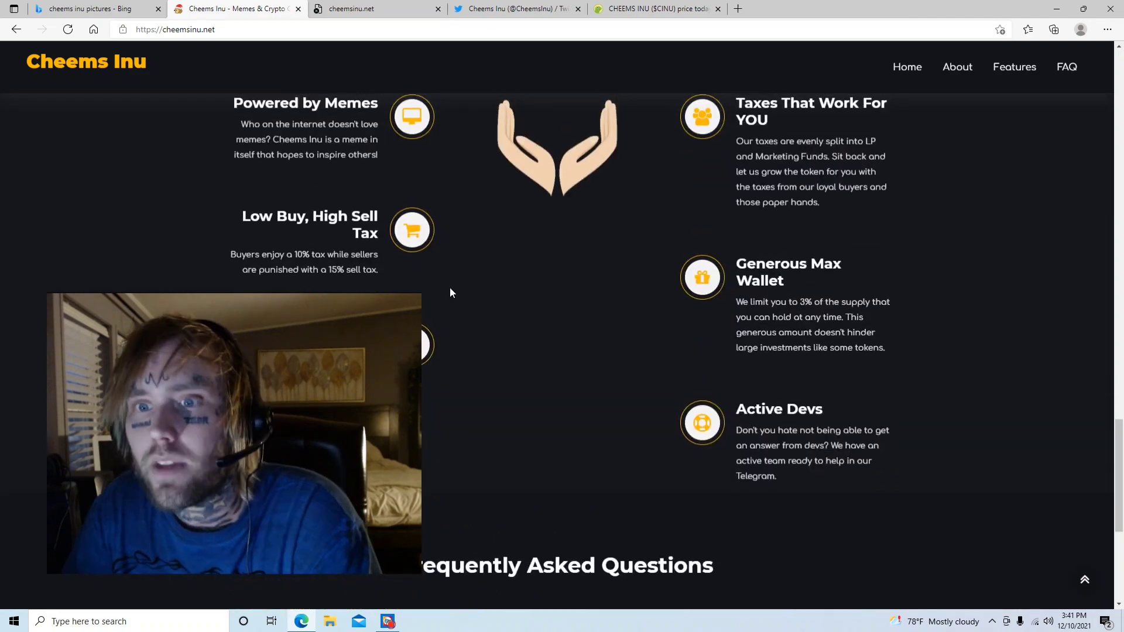
scroll("down", 3)
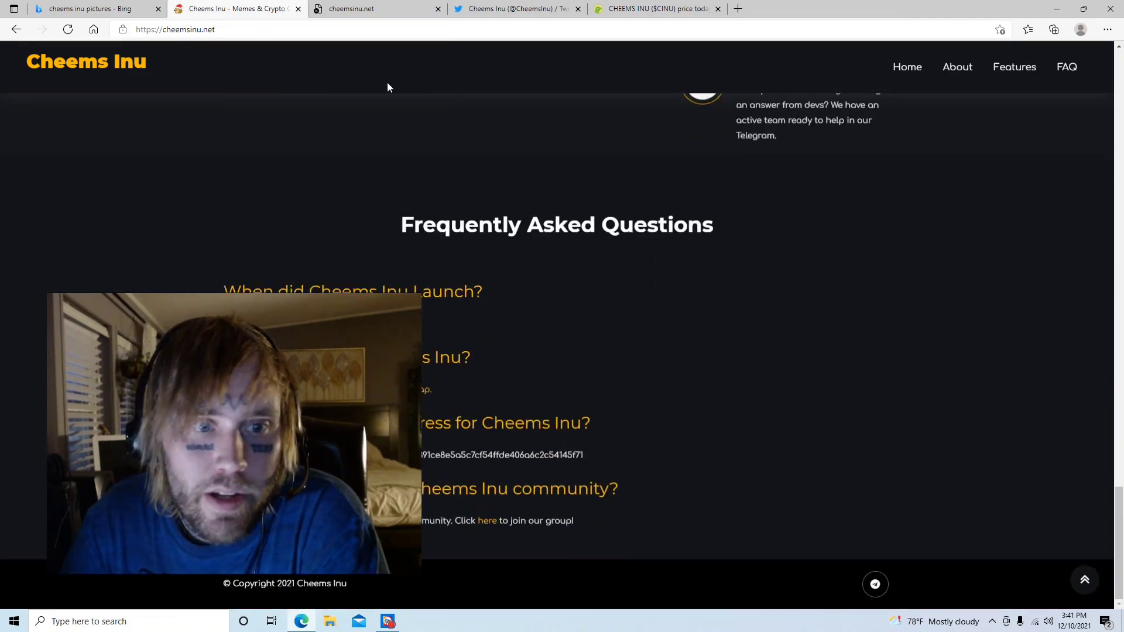
scroll("up", 3)
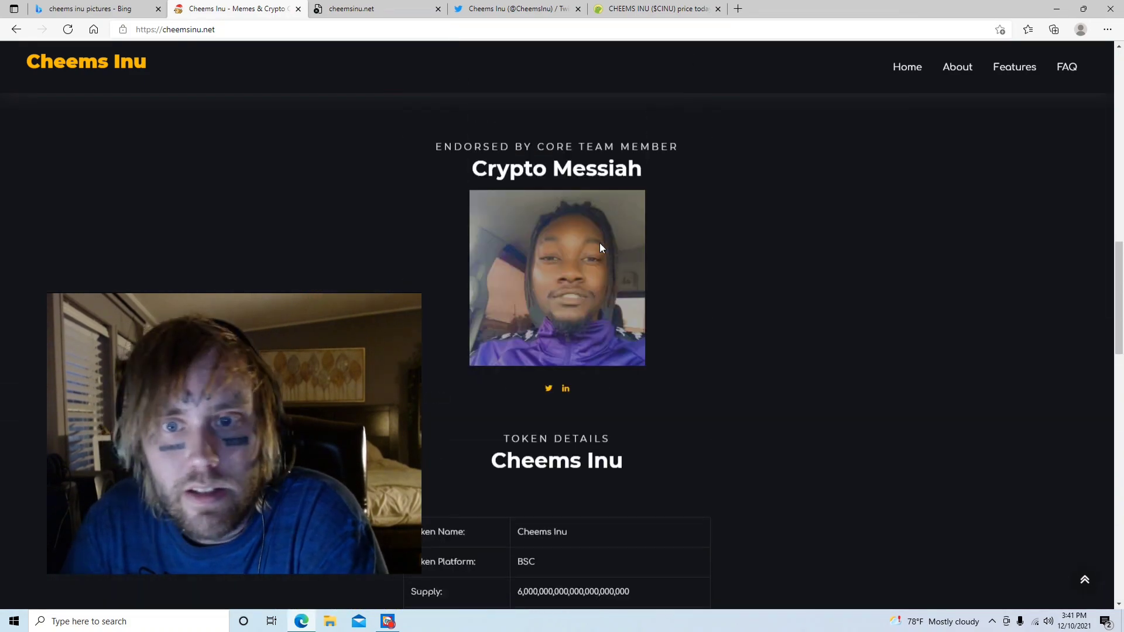
- Try the White Paper from the top of the page, which fails to load, and return to Bing
scroll("up", 3)
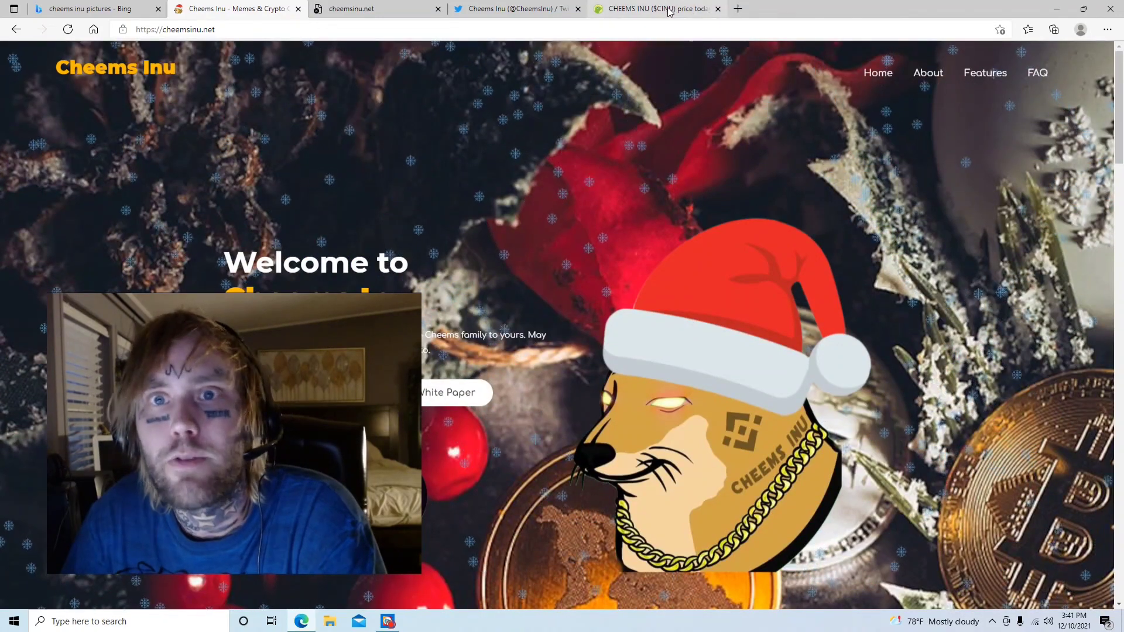
left_click(453, 392)
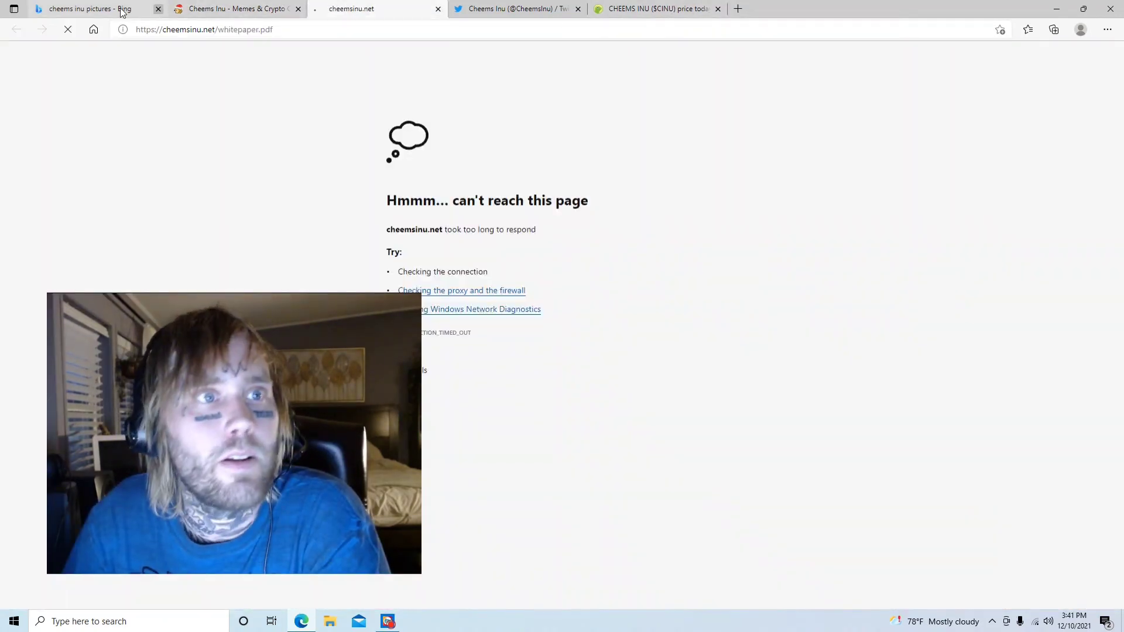
left_click(88, 8)
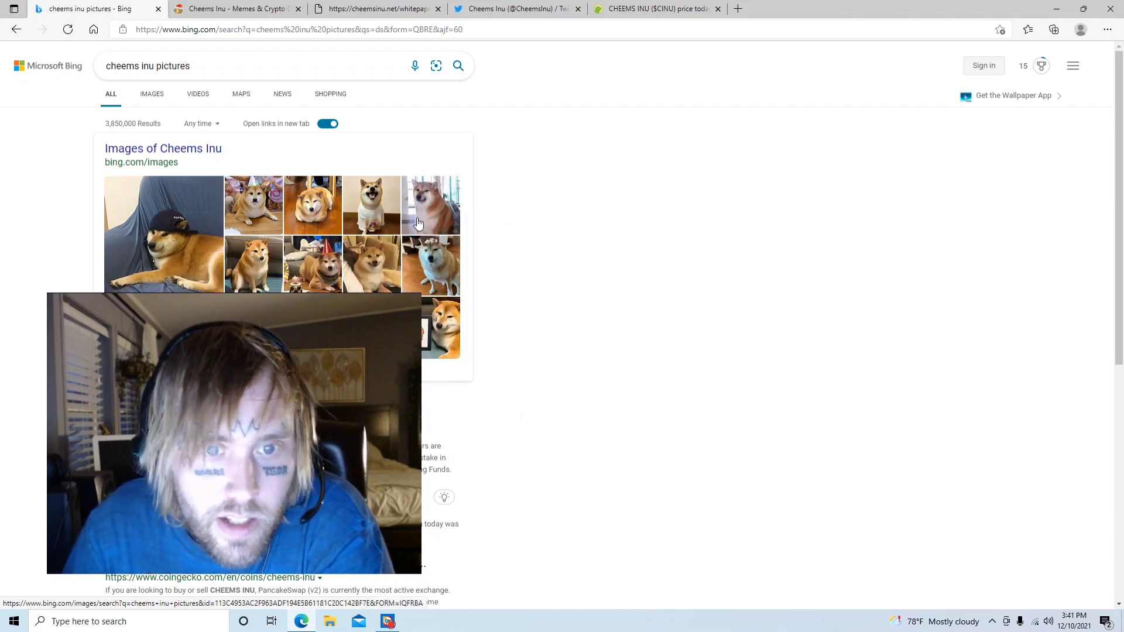
- Enlarge two Cheems dog photos in Bing's image viewer, close it, then return to cheemsinu.net
left_click(430, 206)
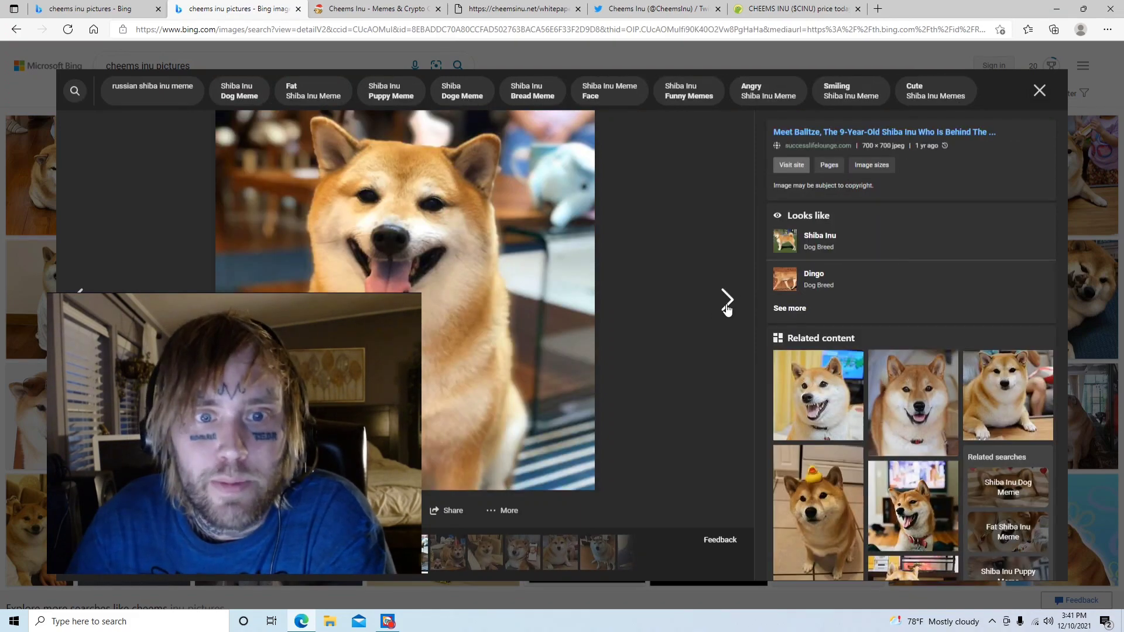
left_click(728, 299)
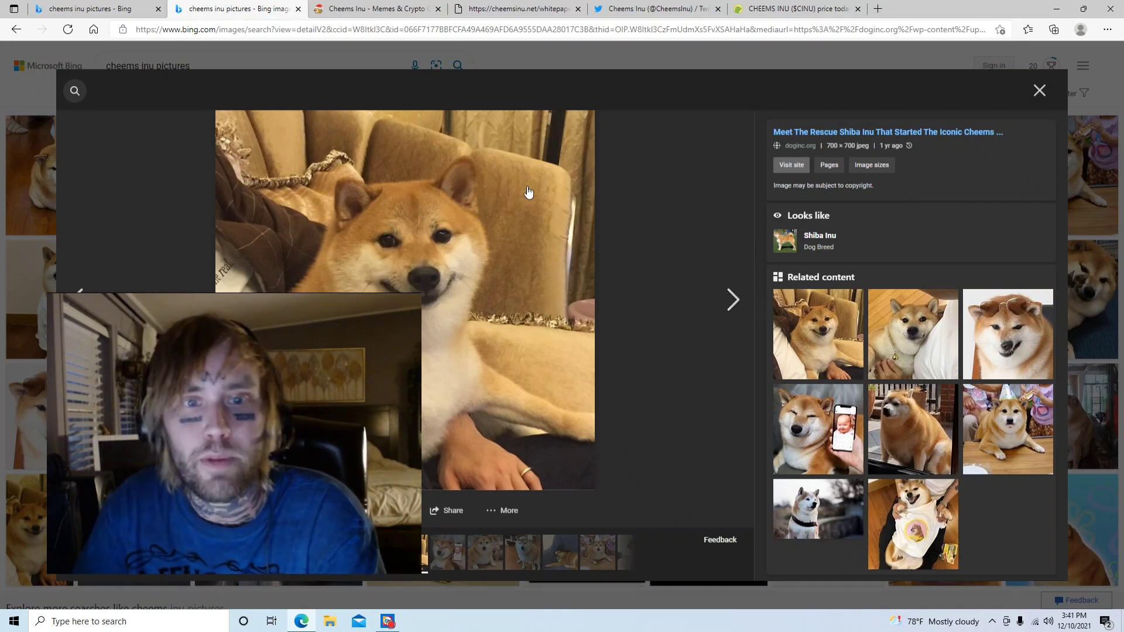
mouse_move(1039, 90)
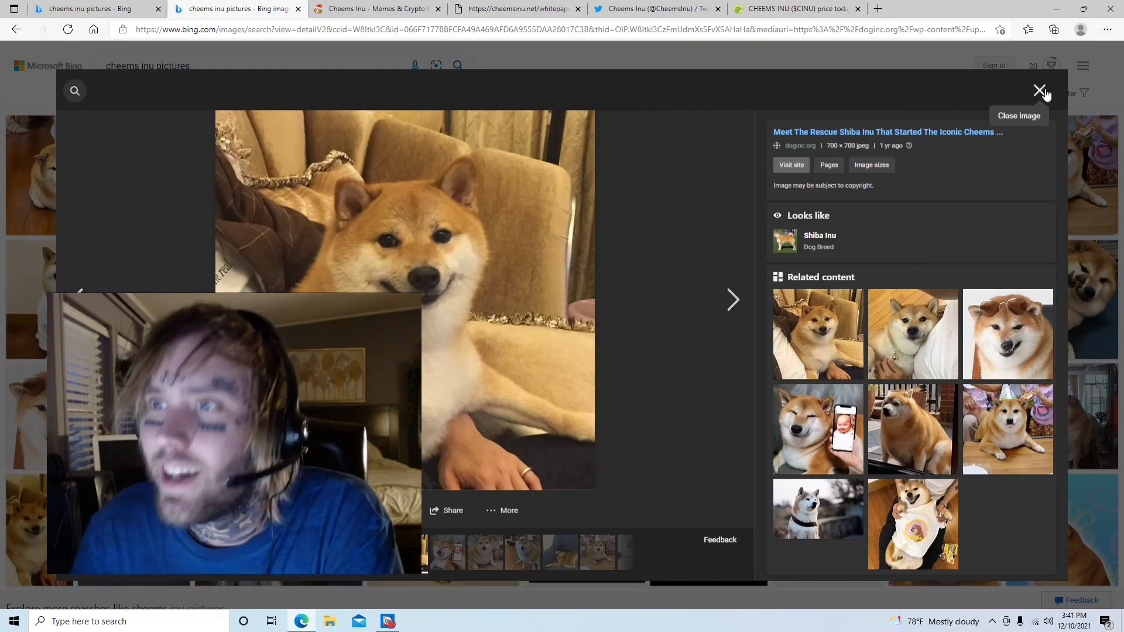
left_click(1039, 90)
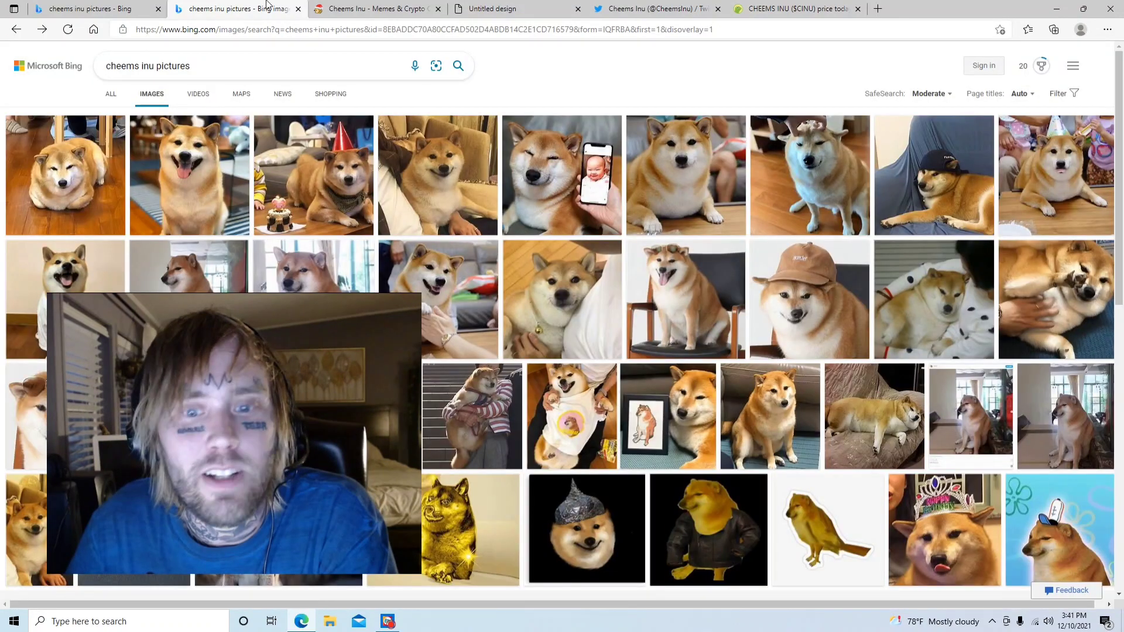
left_click(379, 9)
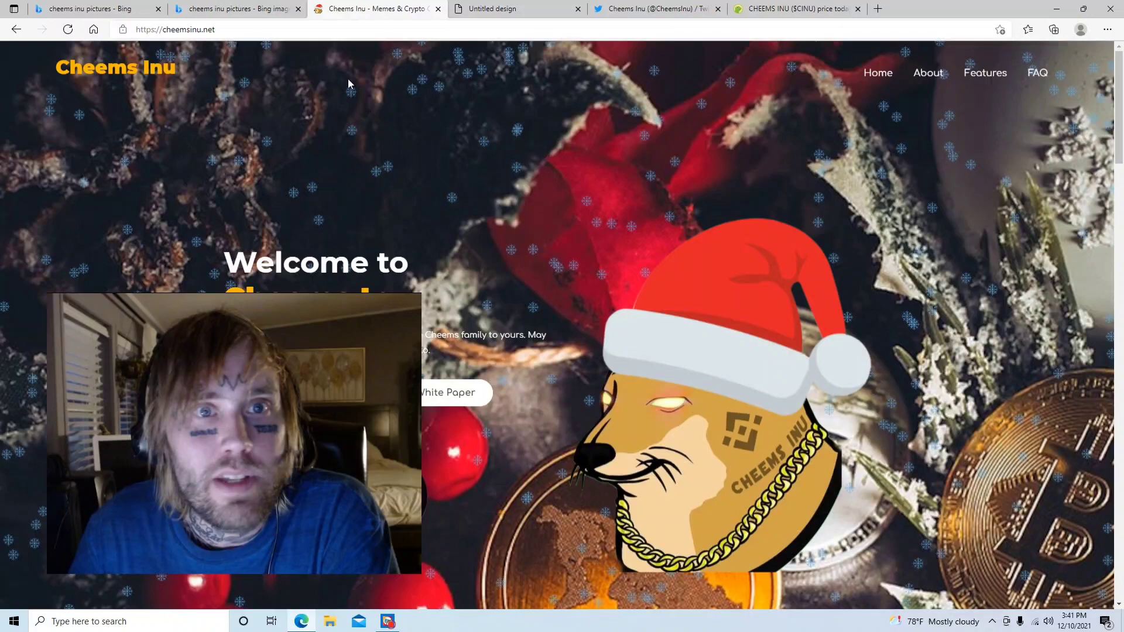